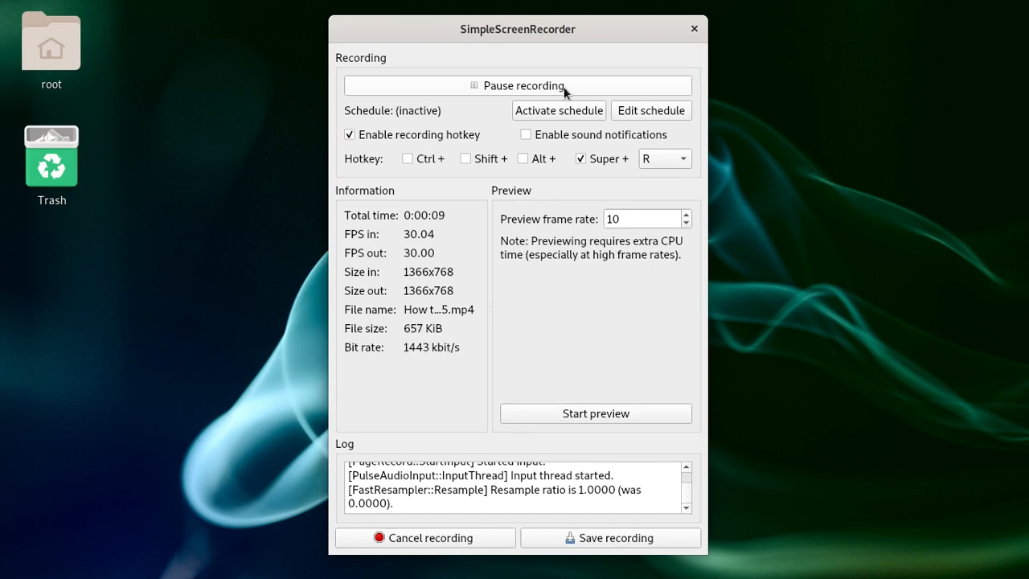
mouse_move(190, 84)
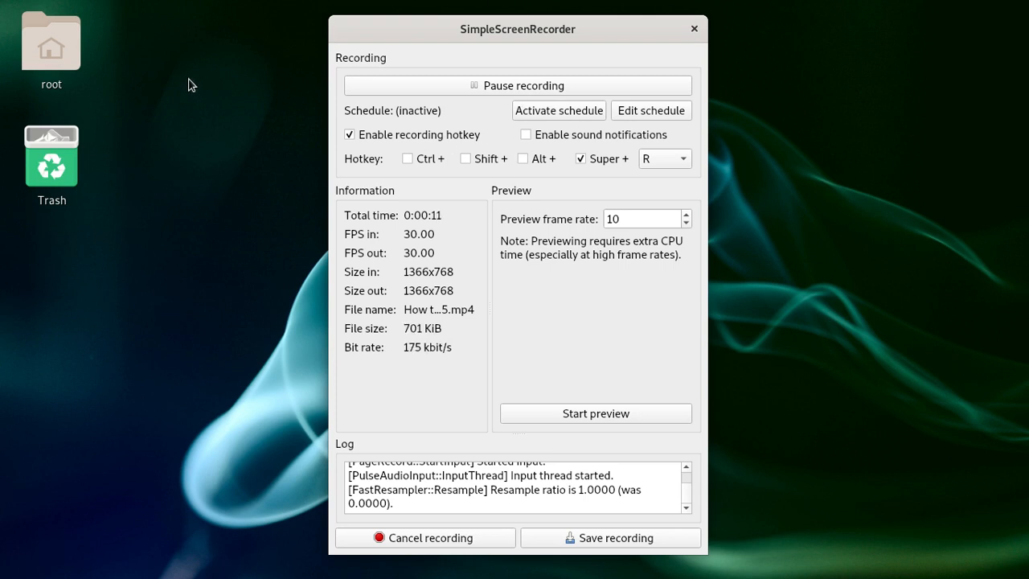
mouse_move(121, 154)
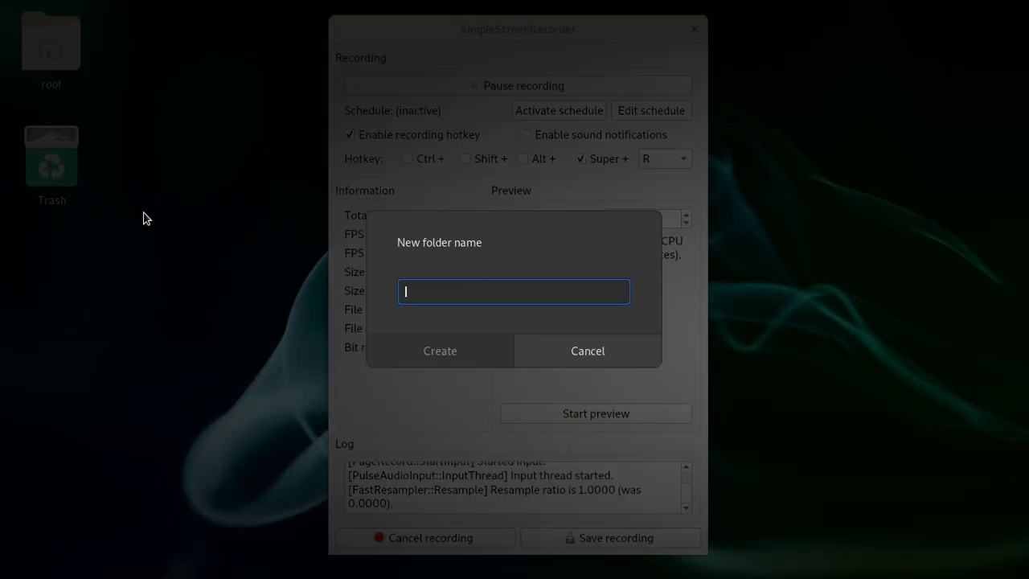
mouse_move(328, 225)
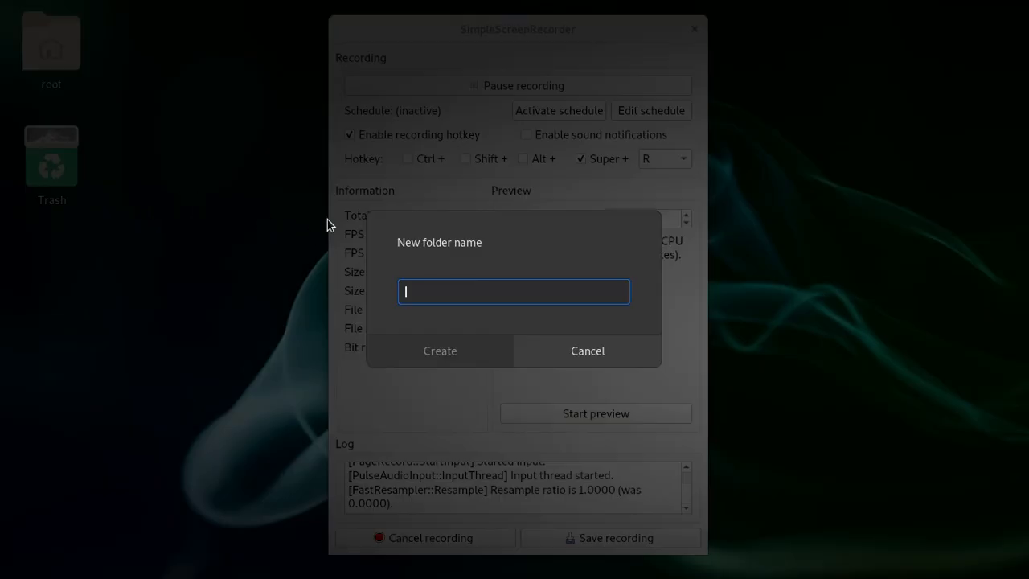
- Name the new desktop folder 'My fold' and create it
type("My fold")
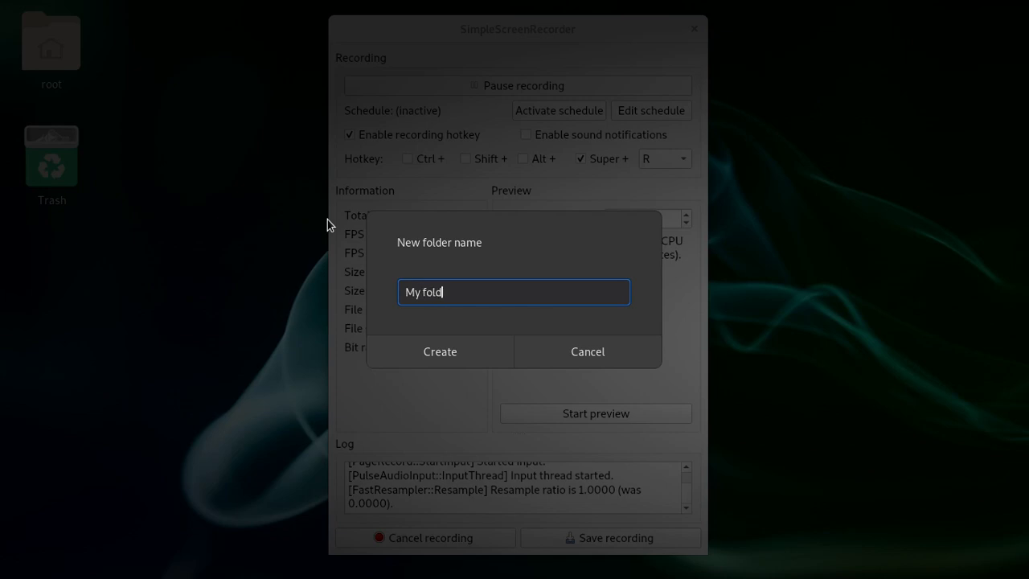
left_click(440, 351)
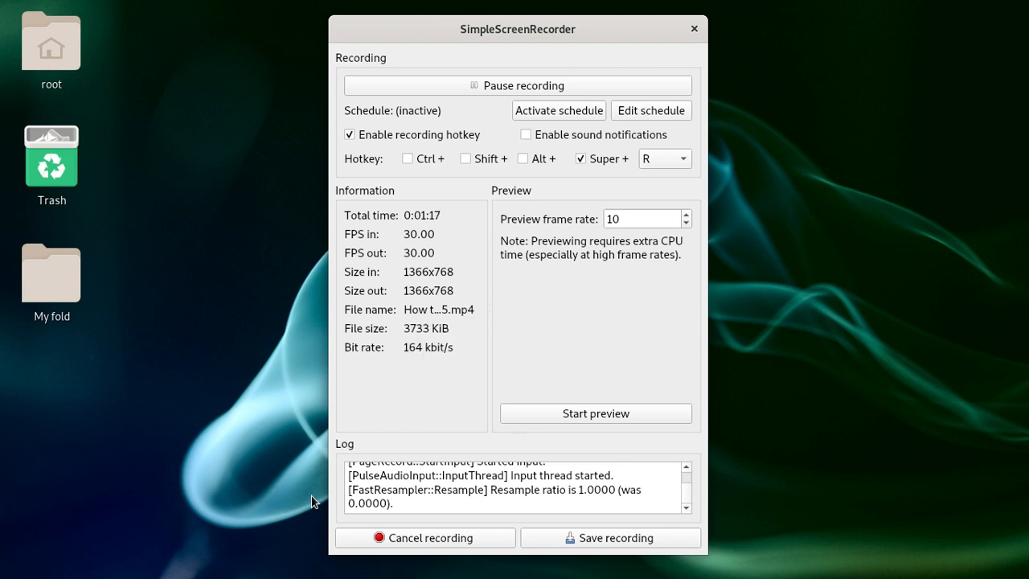
mouse_move(262, 360)
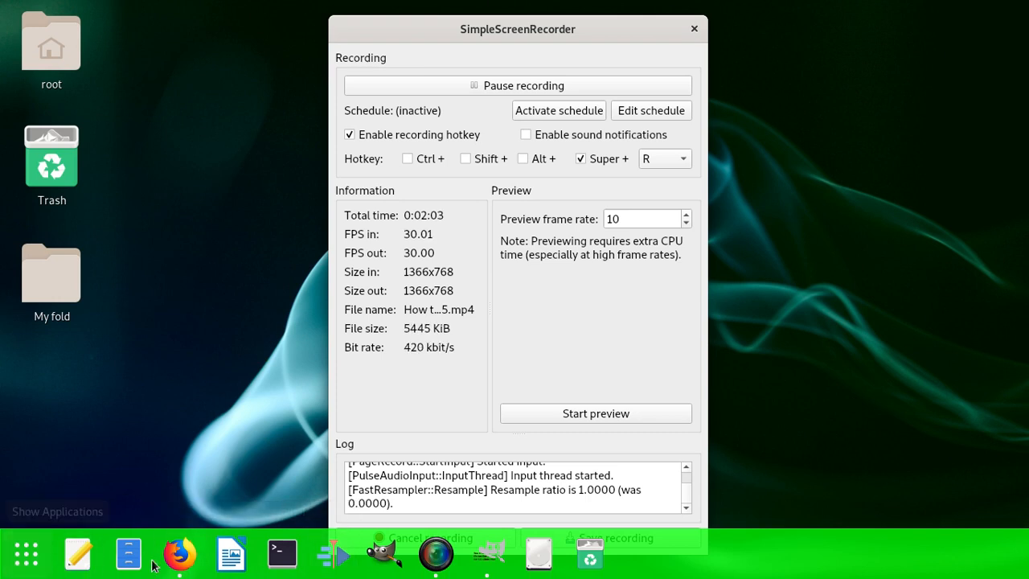
mouse_move(333, 553)
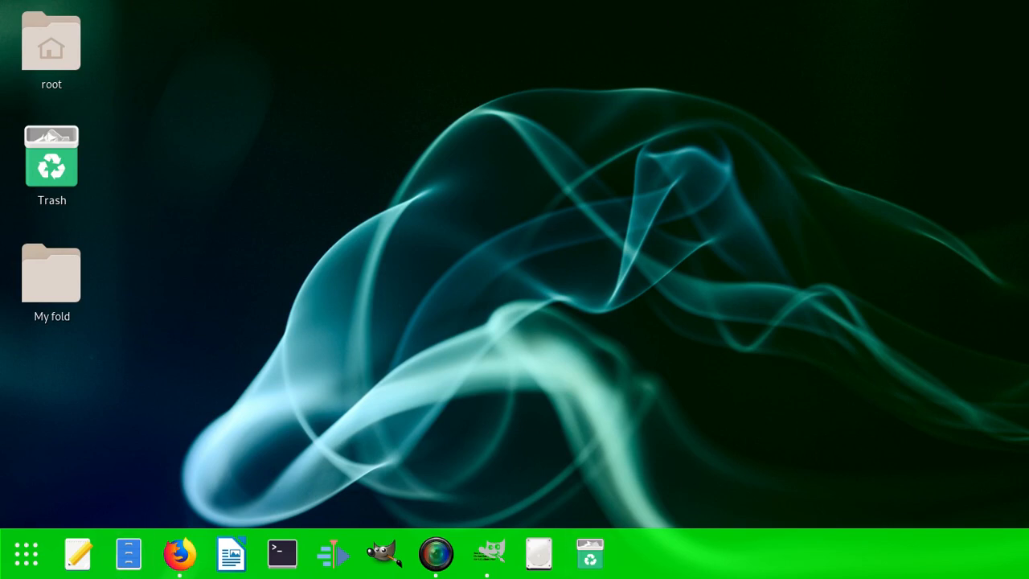
mouse_move(485, 339)
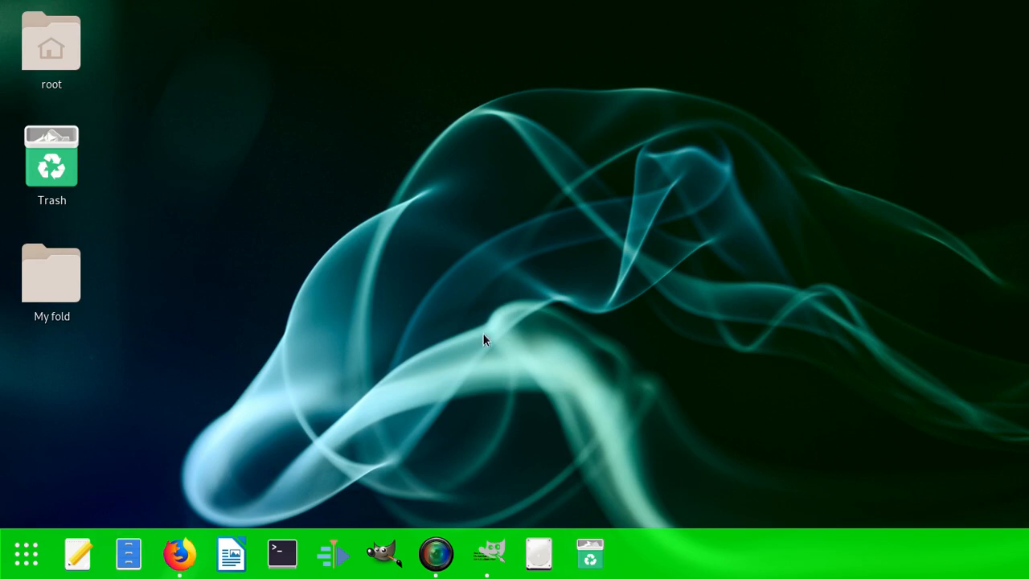
mouse_move(281, 553)
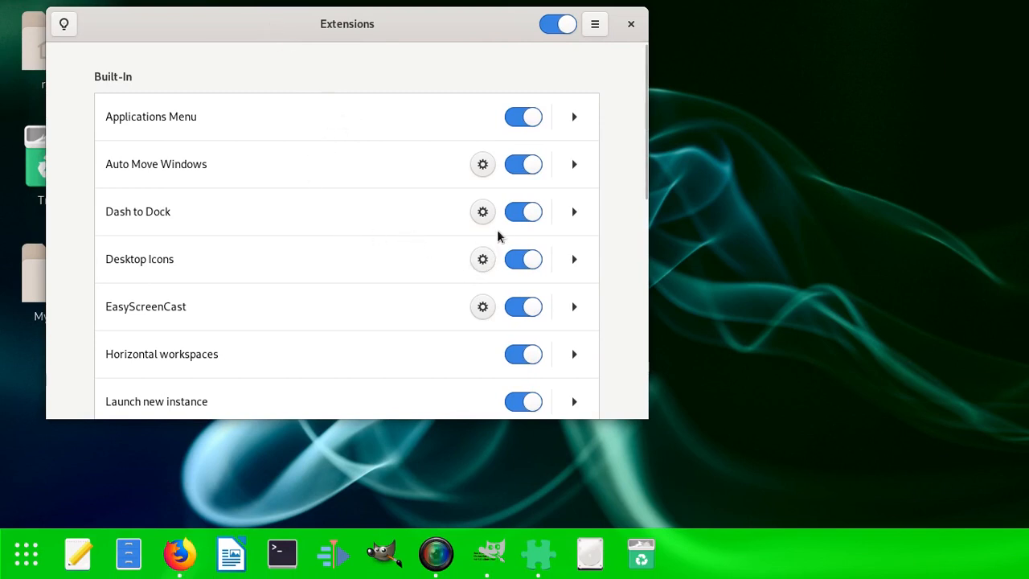
mouse_move(271, 186)
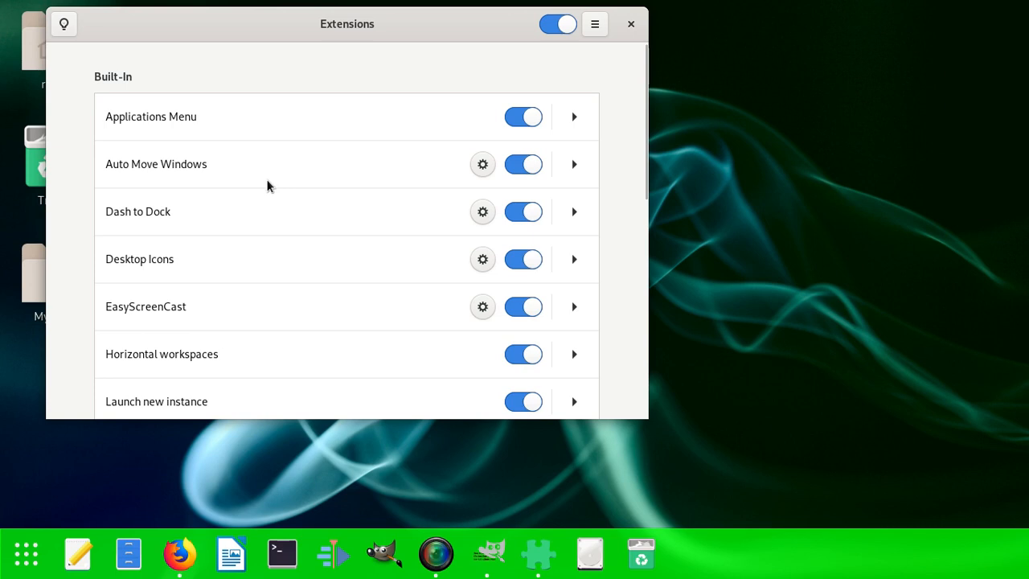
mouse_move(576, 275)
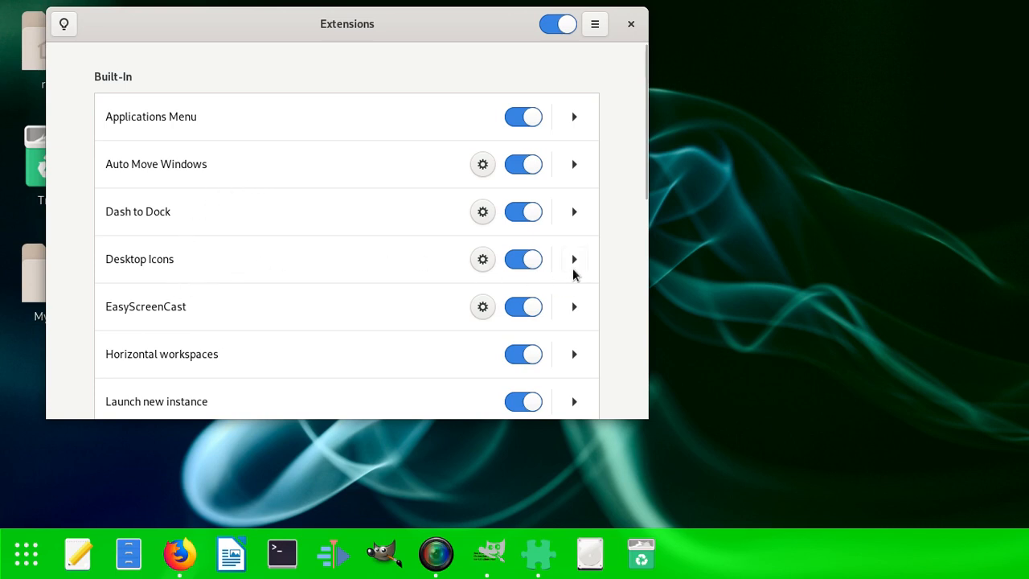
- Toggle Desktop Icons off and on twice, then expand its details showing 'Add icons to the desktop'
left_click(525, 259)
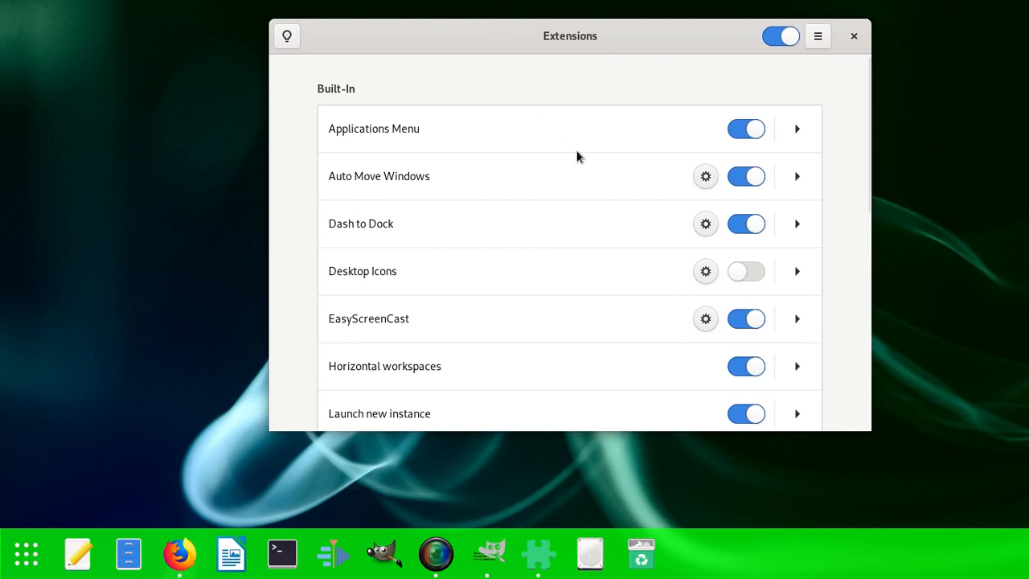
left_click(746, 270)
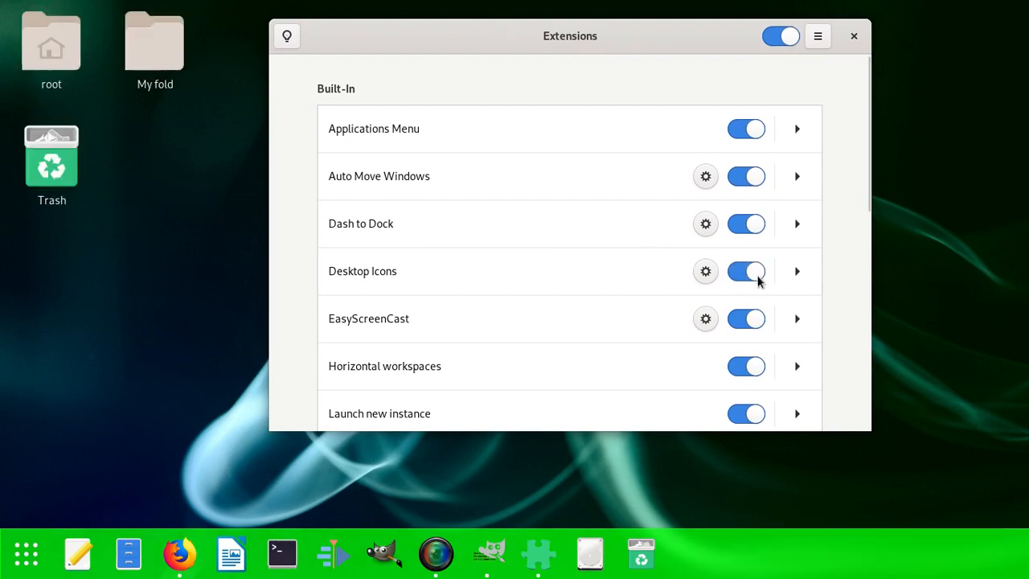
mouse_move(582, 257)
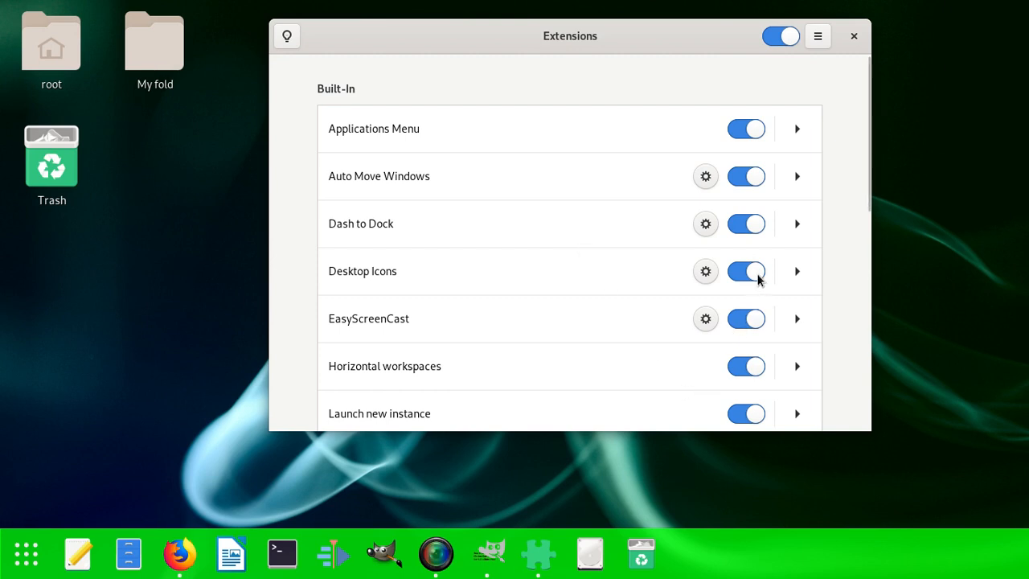
left_click(747, 270)
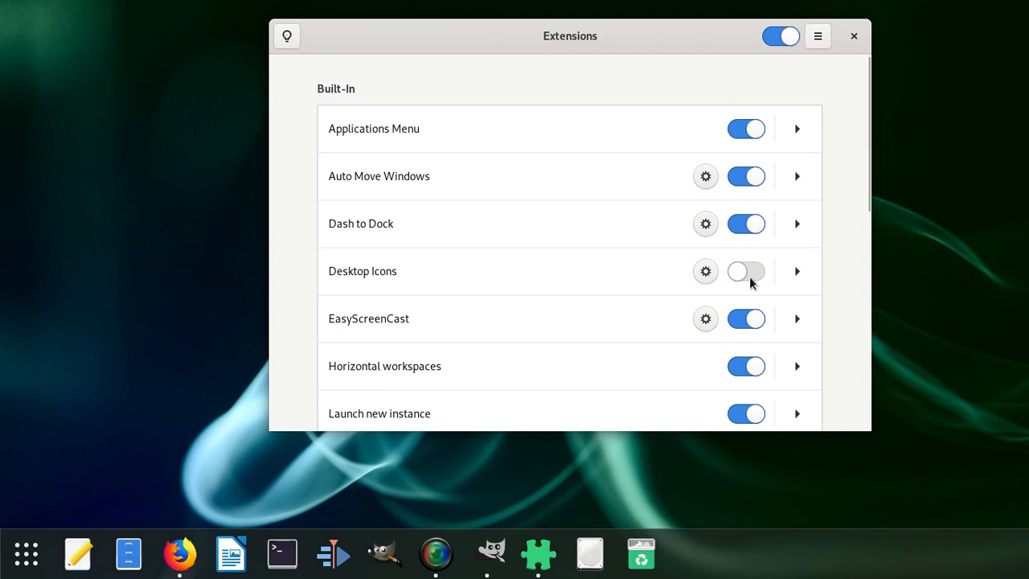
left_click(747, 271)
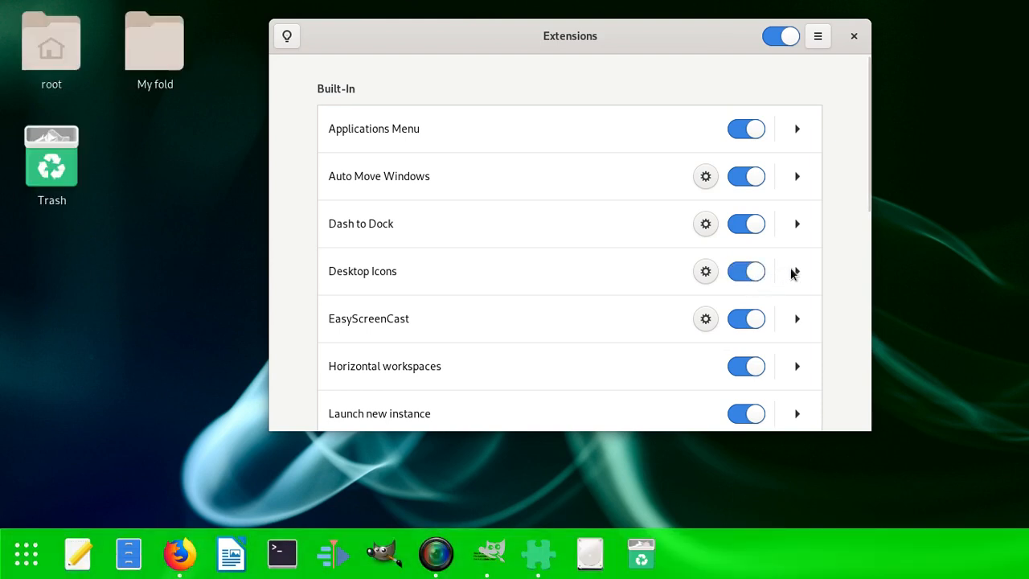
left_click(798, 270)
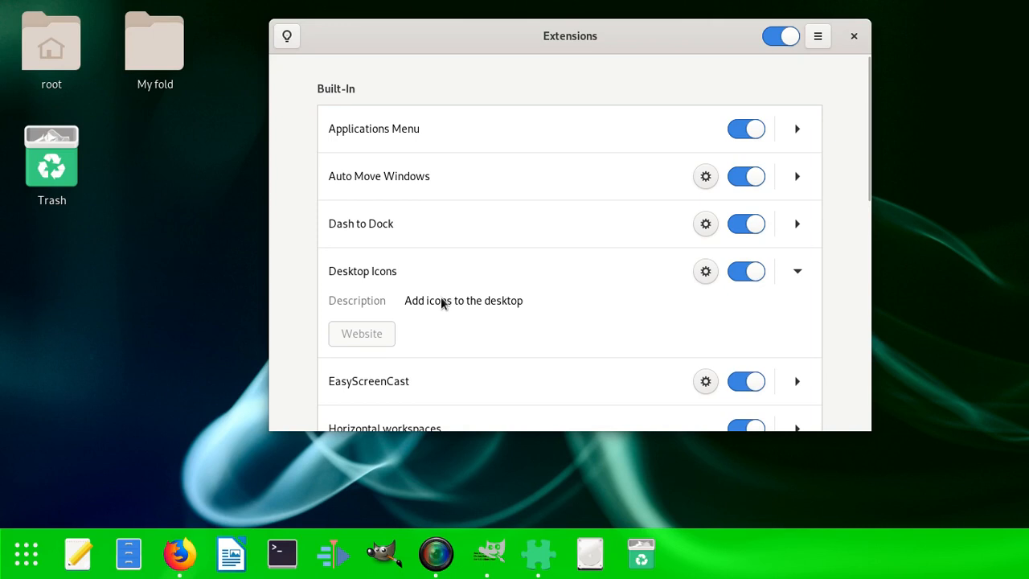
mouse_move(437, 325)
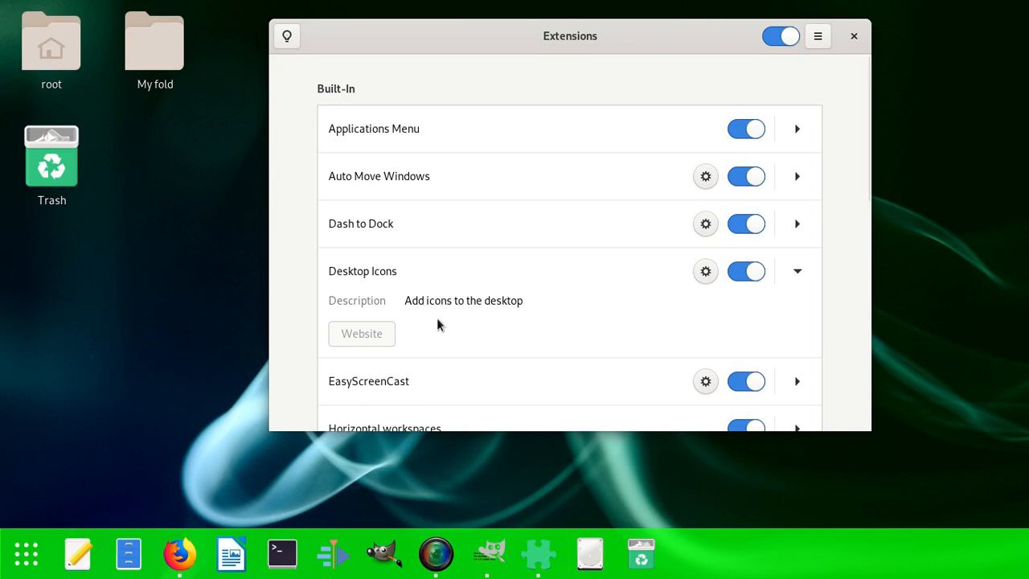
mouse_move(662, 296)
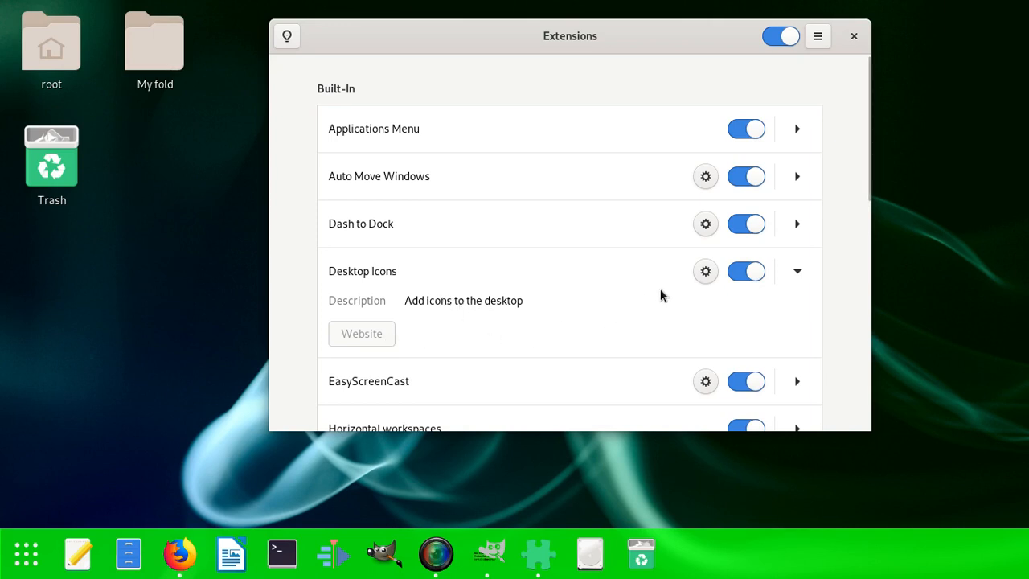
- In Desktop Icons settings, toggle the personal folder switch several times, leaving it shown
left_click(705, 270)
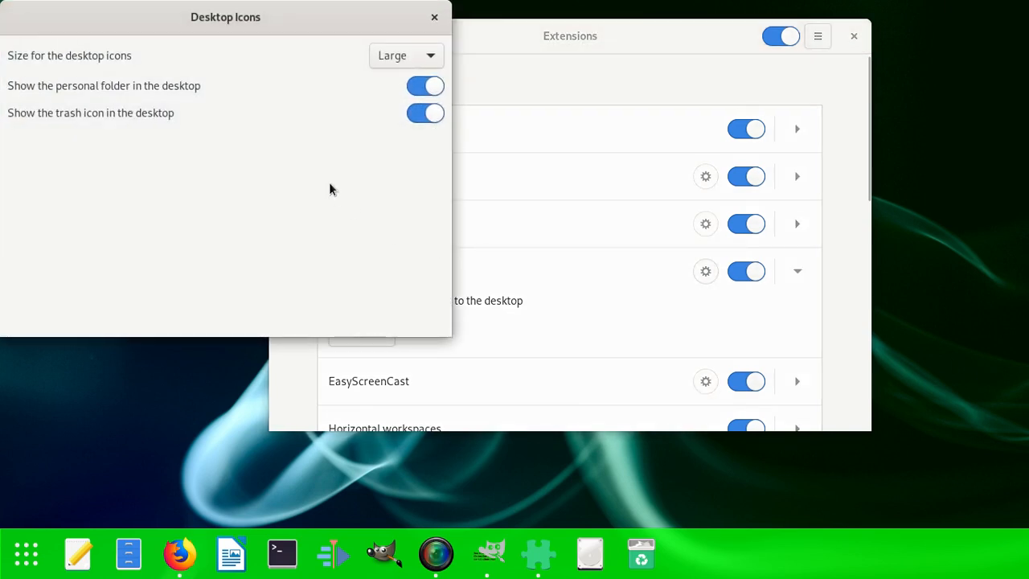
mouse_move(222, 102)
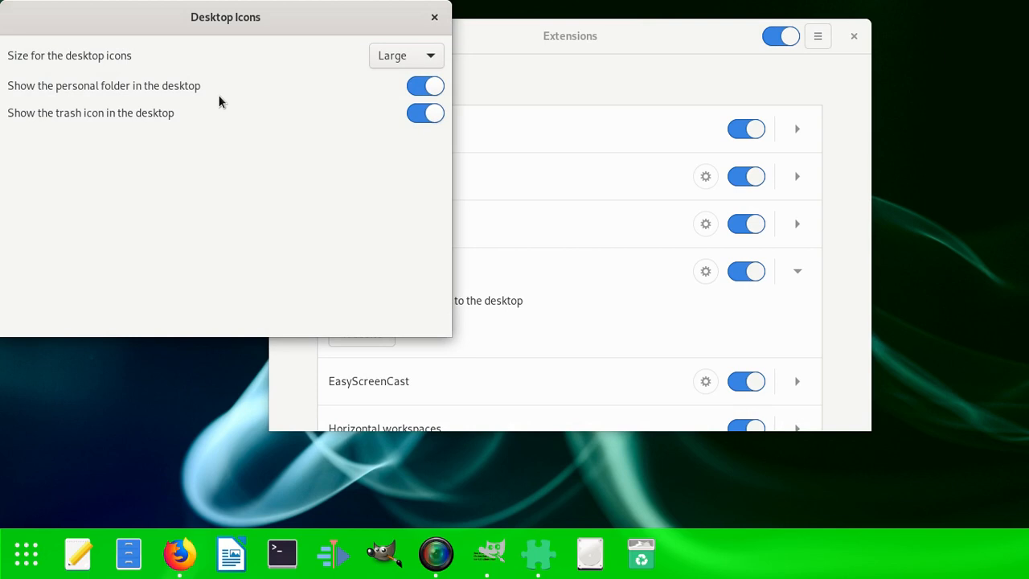
left_click_drag(225, 16, 463, 129)
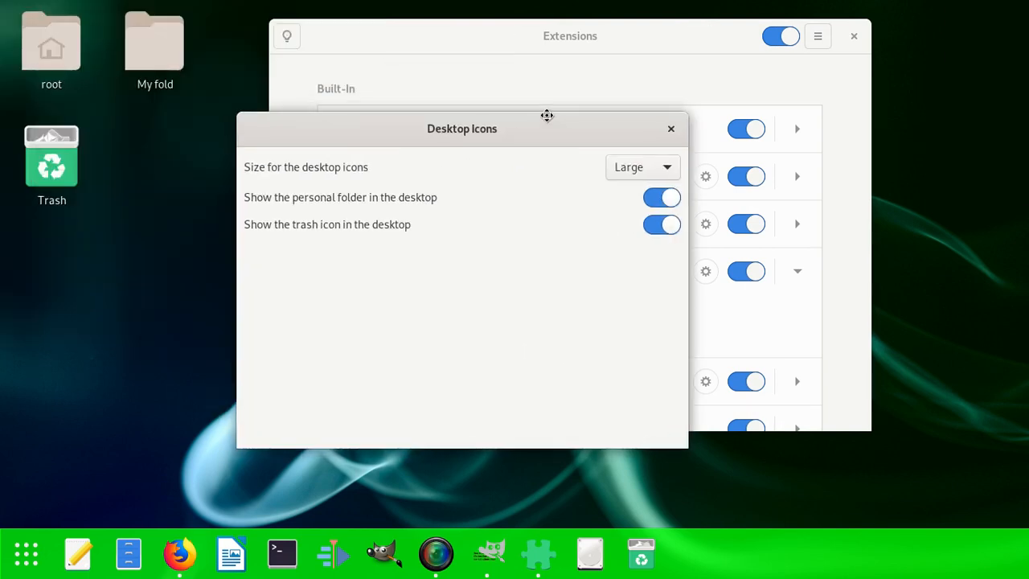
left_click(663, 198)
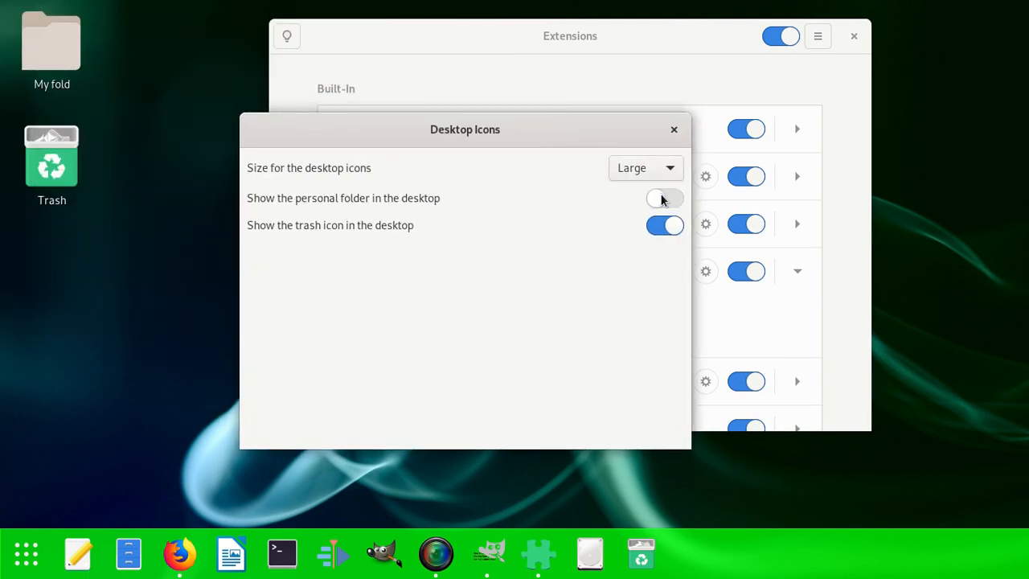
left_click(664, 200)
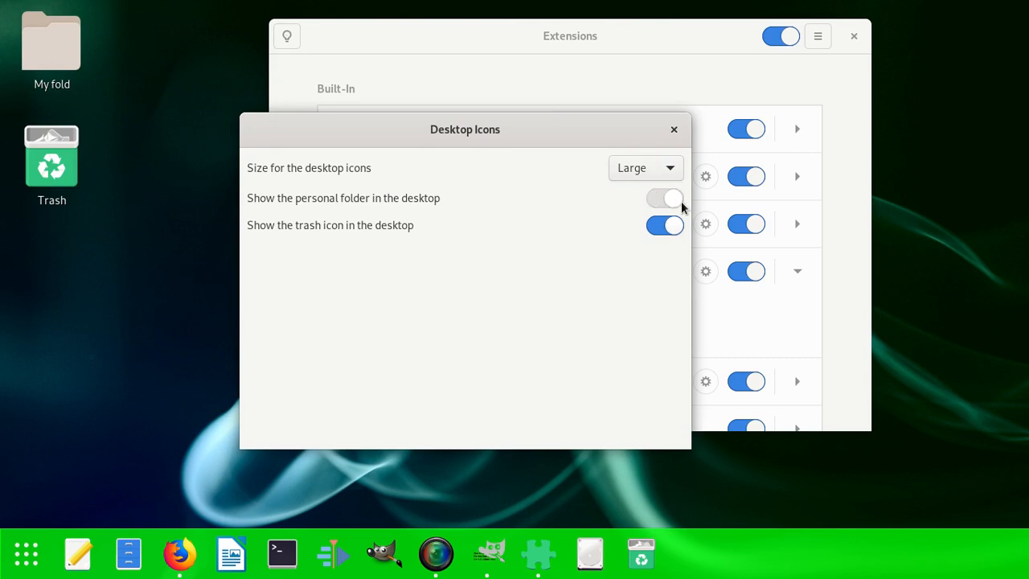
left_click(664, 198)
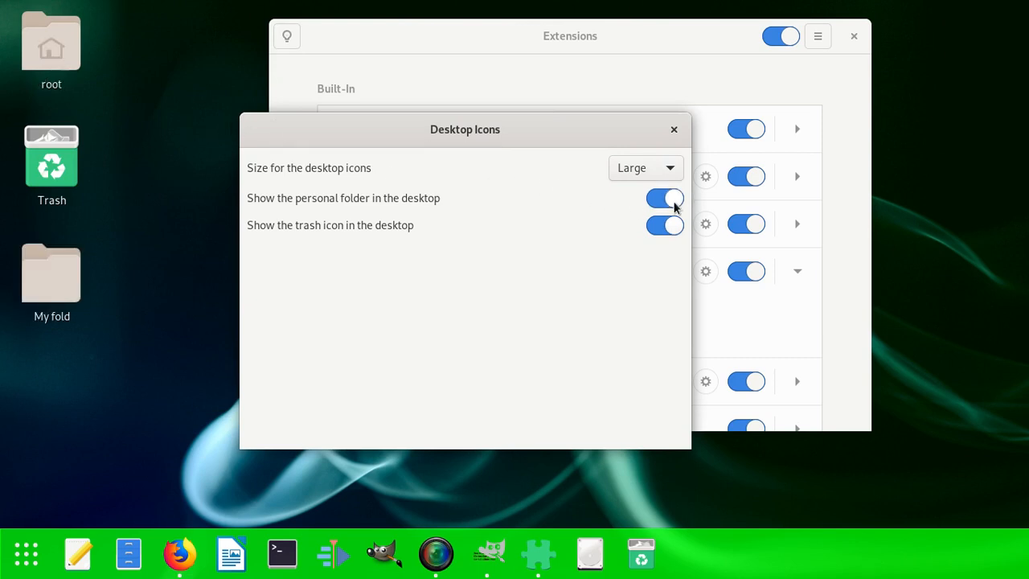
left_click(664, 198)
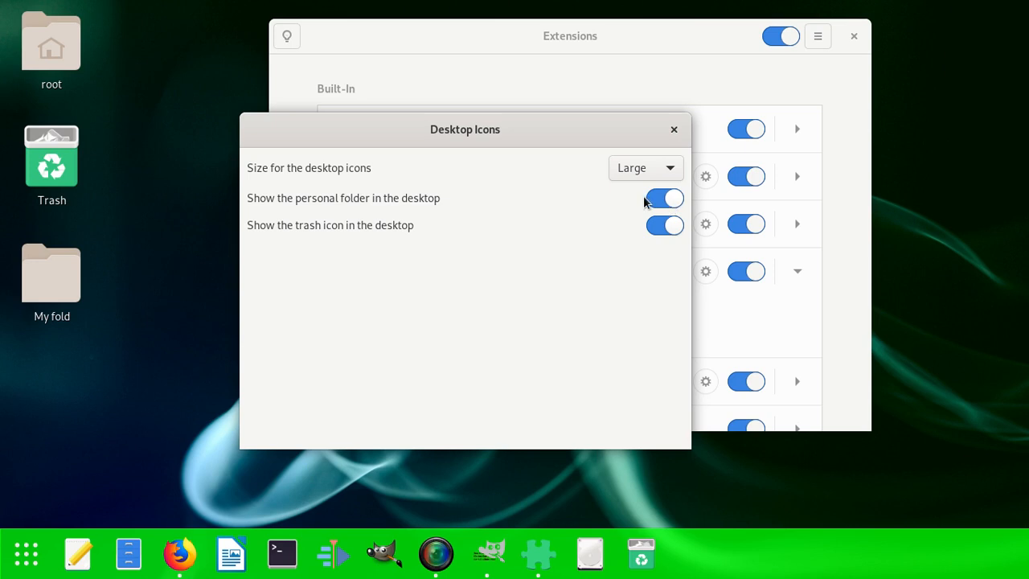
left_click(664, 198)
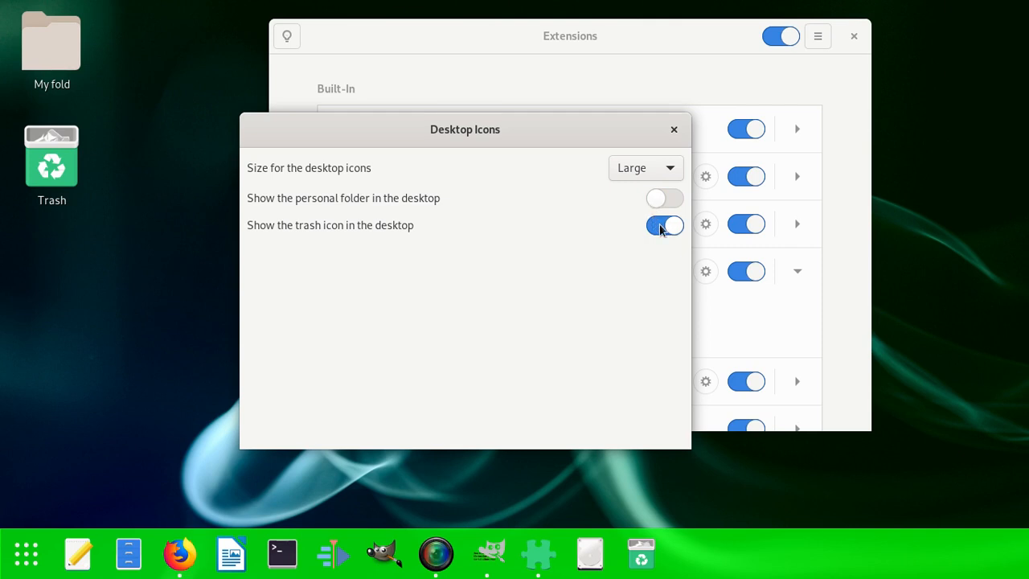
left_click(665, 198)
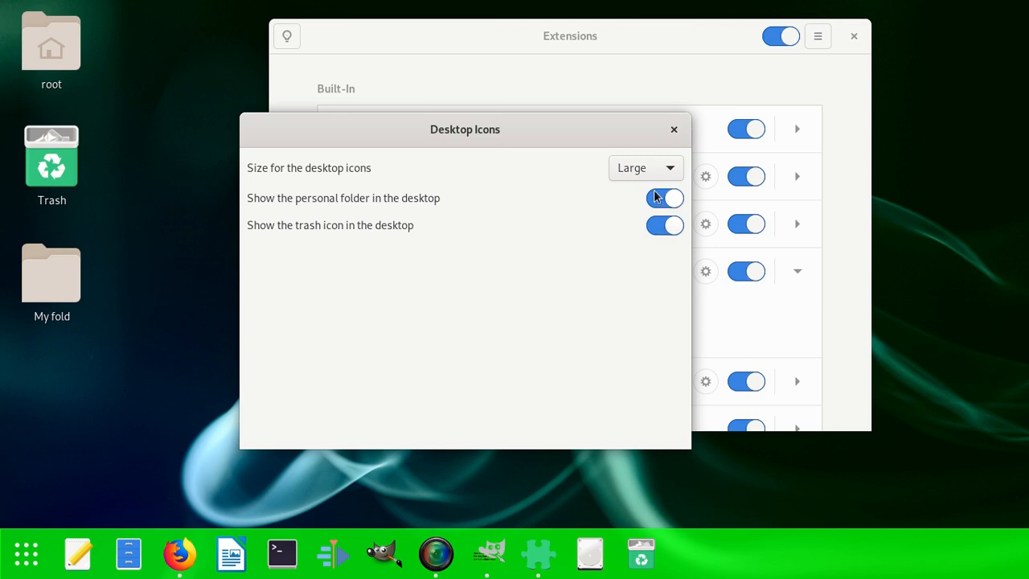
- Set the desktop icon size to Small and close the settings
left_click(646, 169)
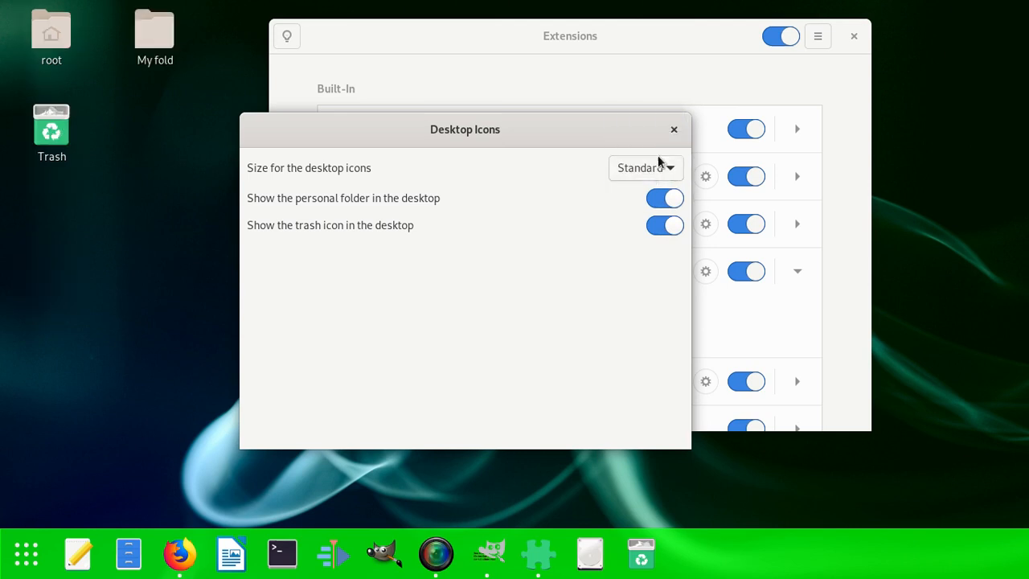
left_click(643, 167)
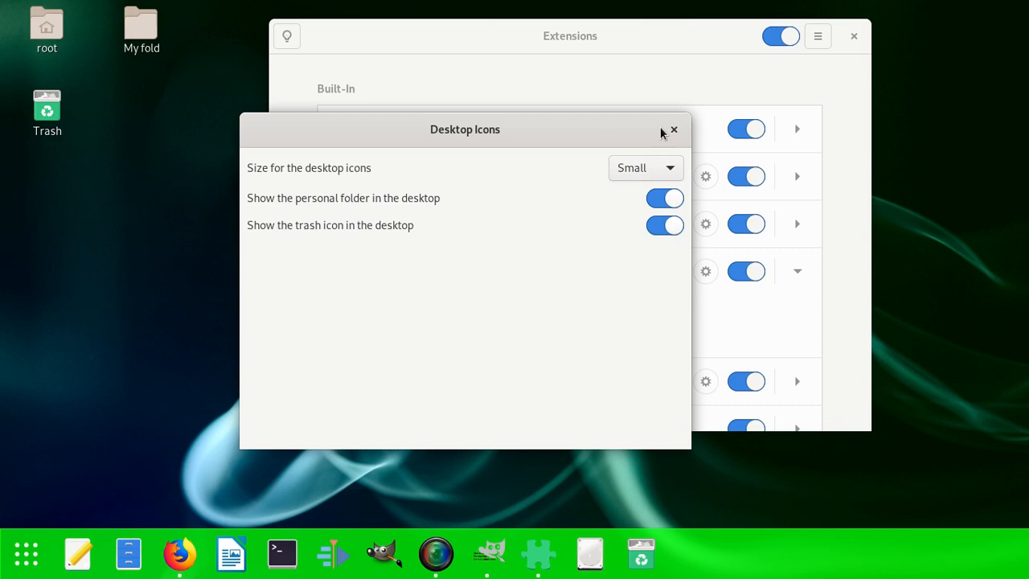
left_click(674, 128)
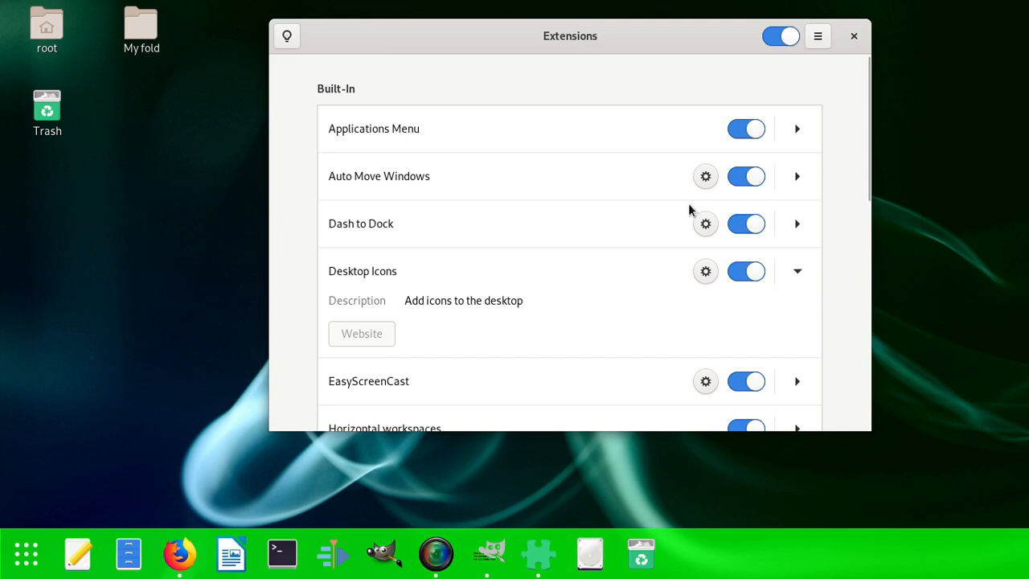
mouse_move(715, 198)
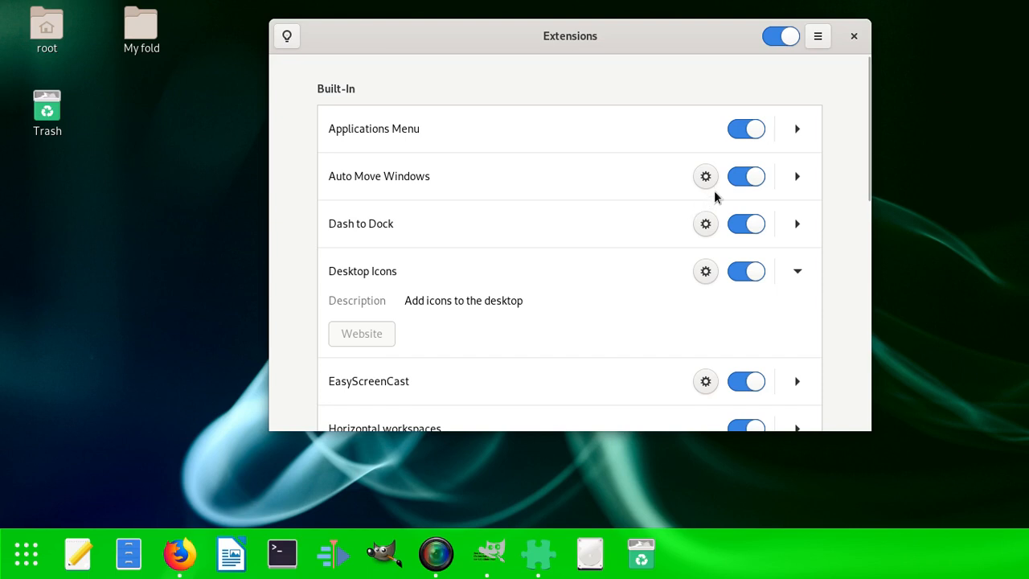
mouse_move(689, 229)
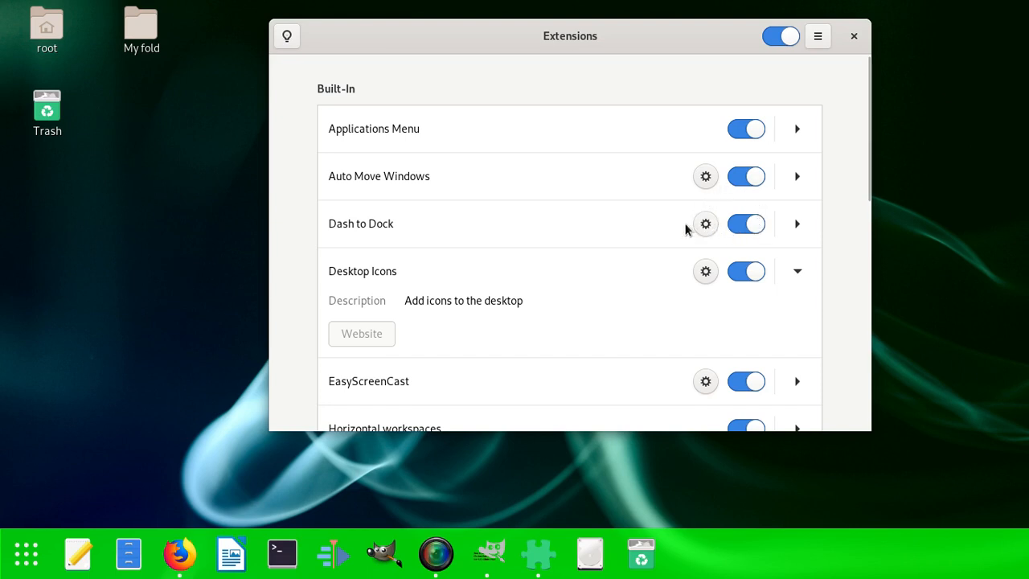
- Toggle Dash to Dock off and on, then bring up its settings
left_click(746, 224)
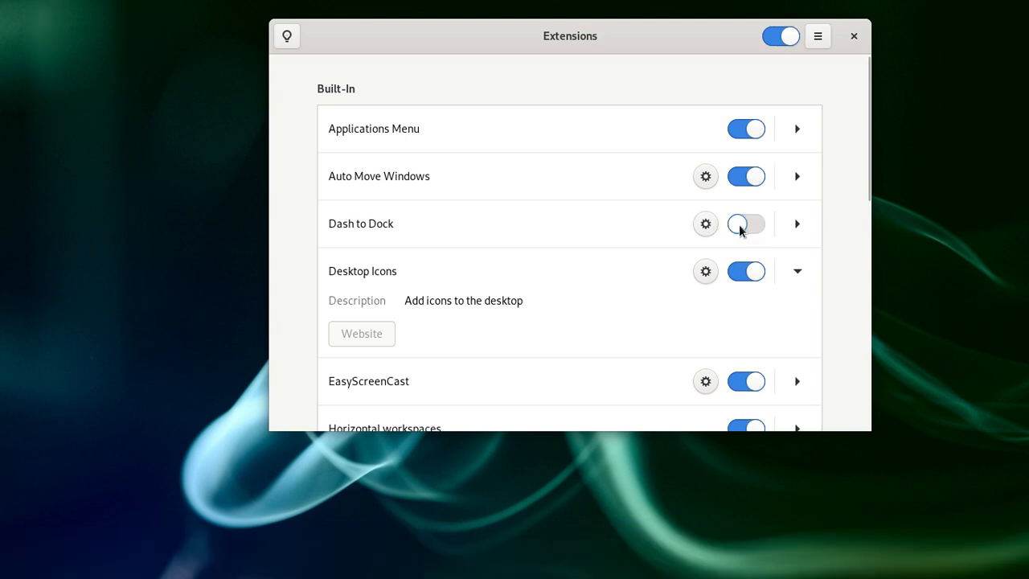
left_click(747, 223)
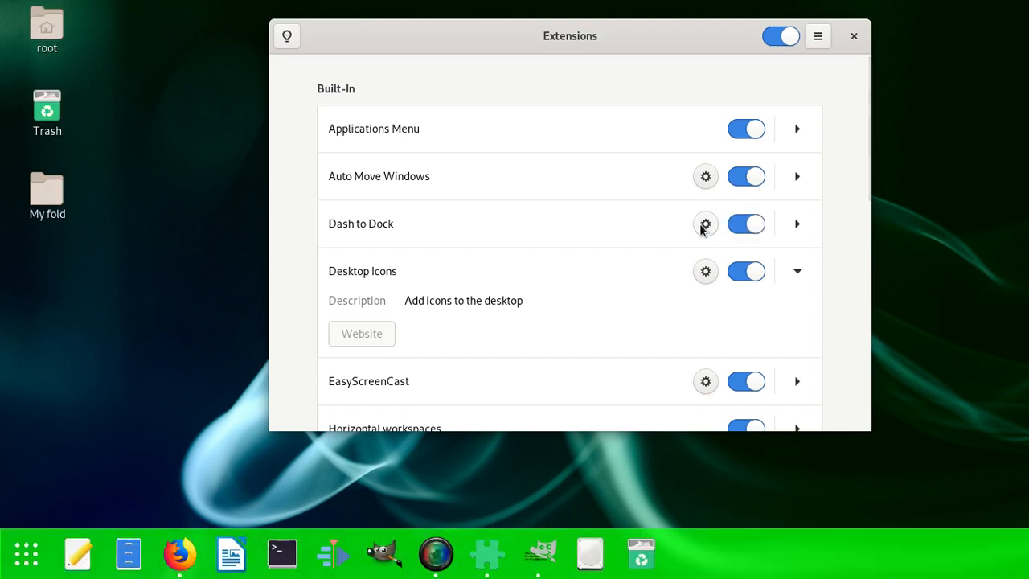
left_click(704, 224)
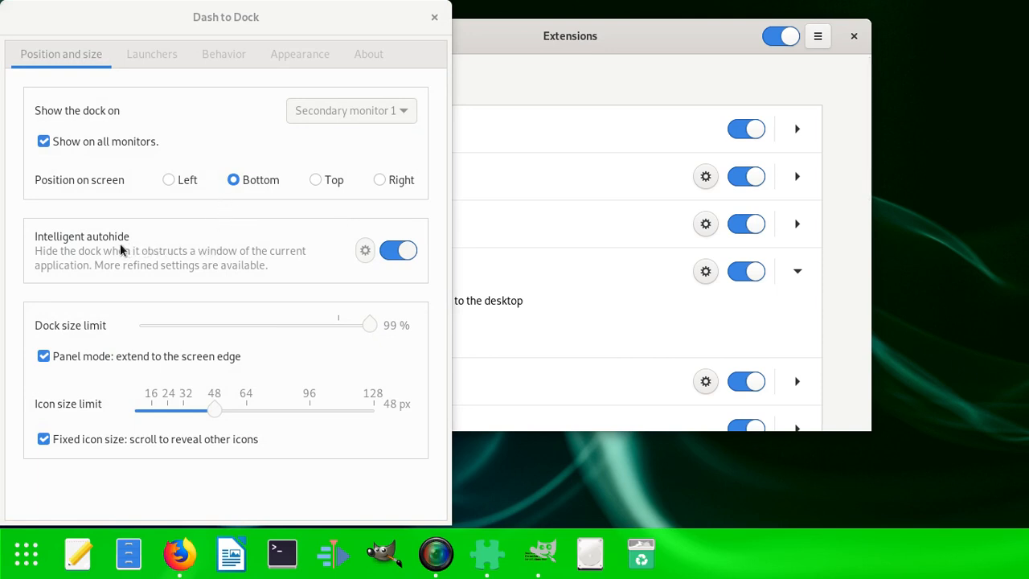
- Toggle Intelligent autohide off and on twice, leaving it enabled
left_click(399, 251)
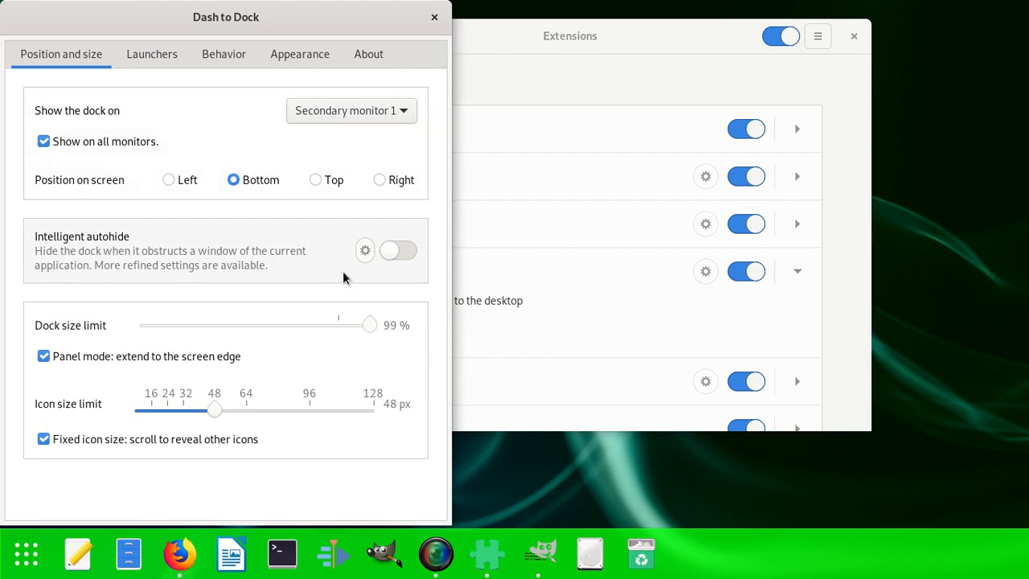
left_click(399, 251)
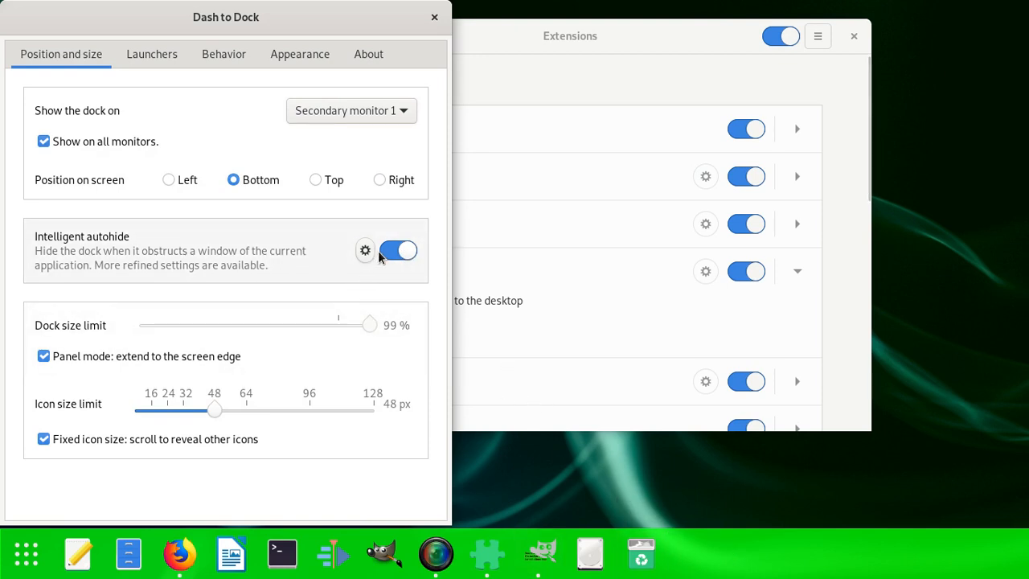
left_click(399, 251)
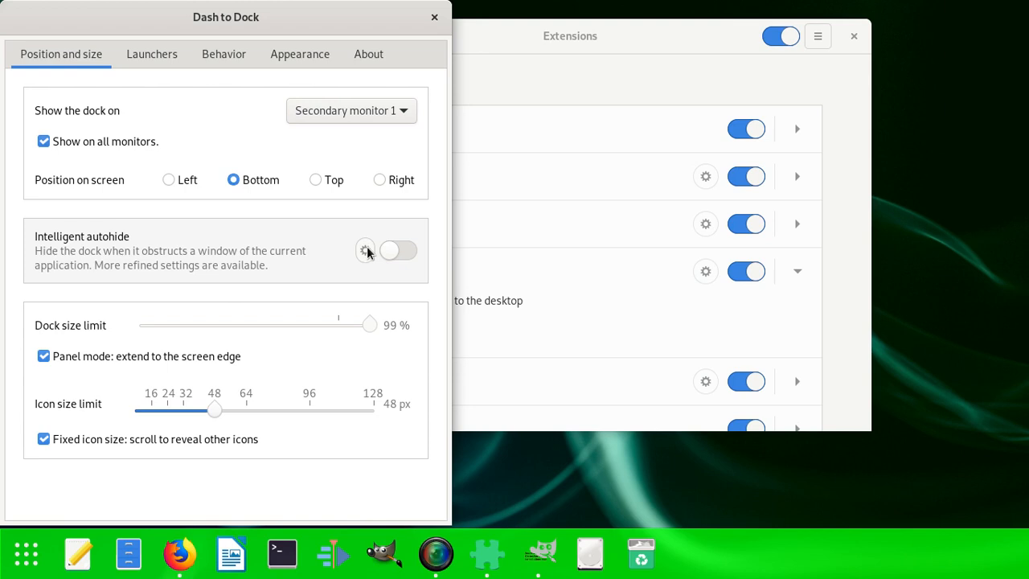
left_click(397, 251)
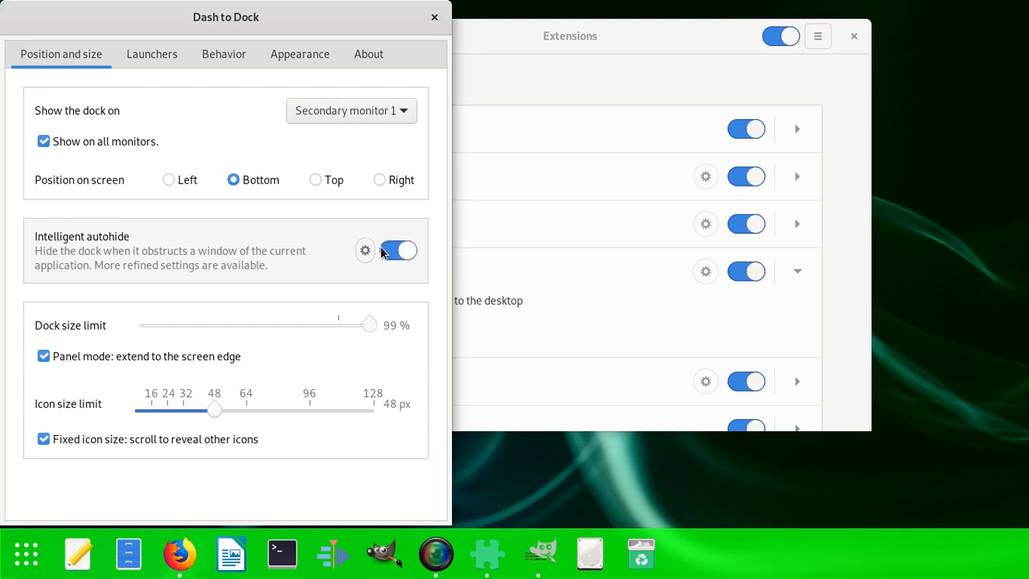
left_click(365, 251)
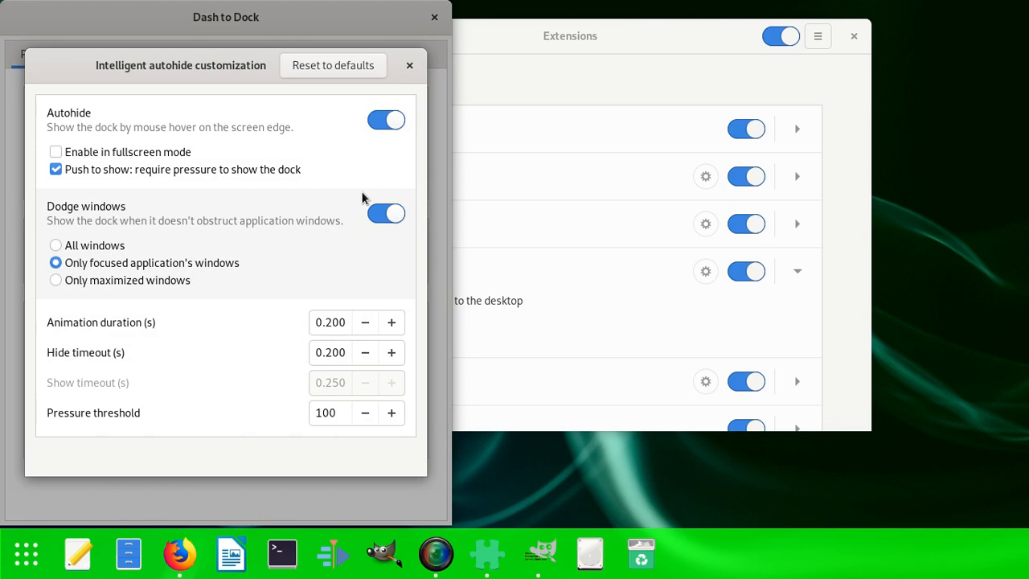
mouse_move(357, 191)
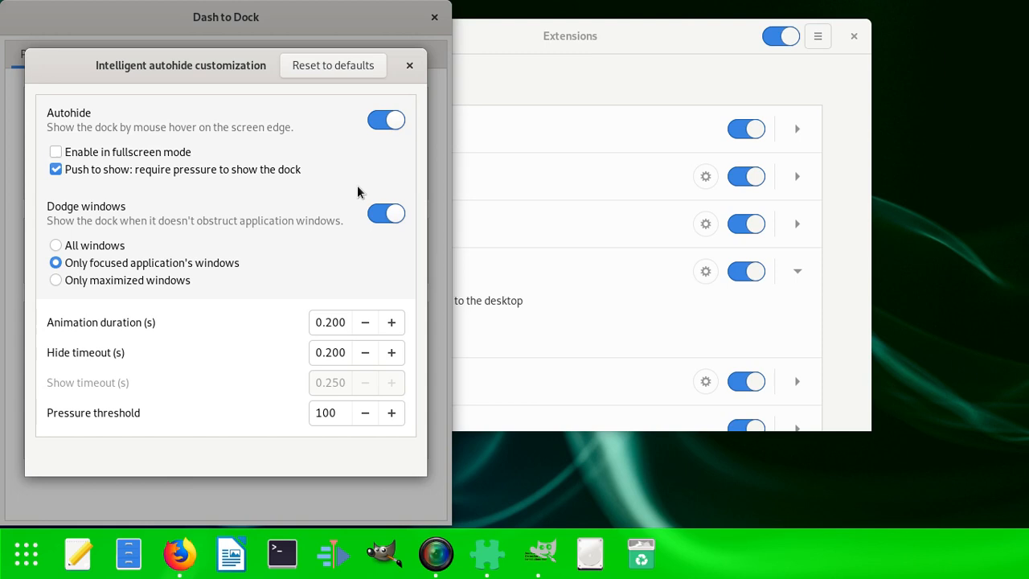
mouse_move(169, 158)
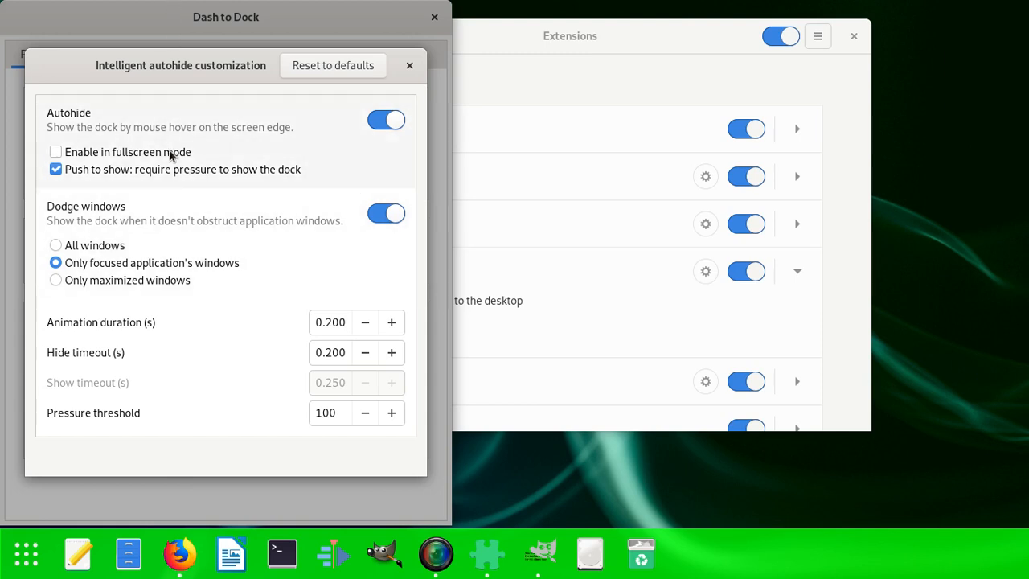
mouse_move(164, 190)
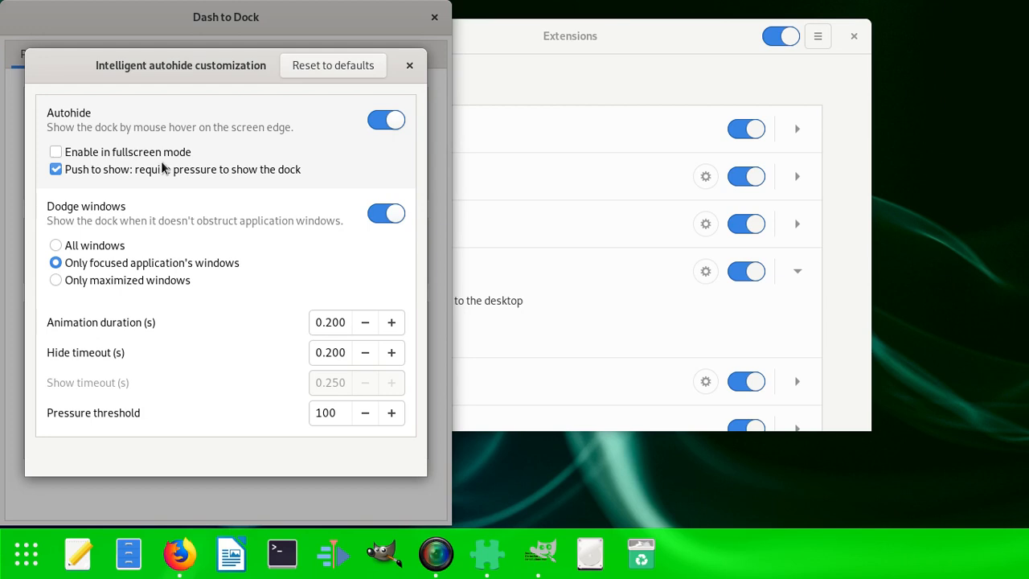
mouse_move(120, 175)
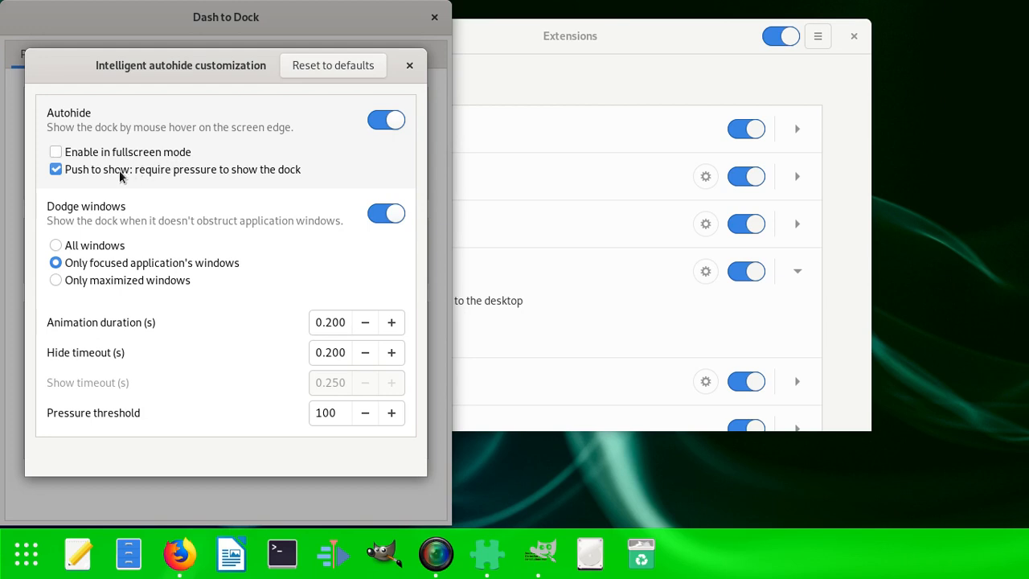
mouse_move(110, 190)
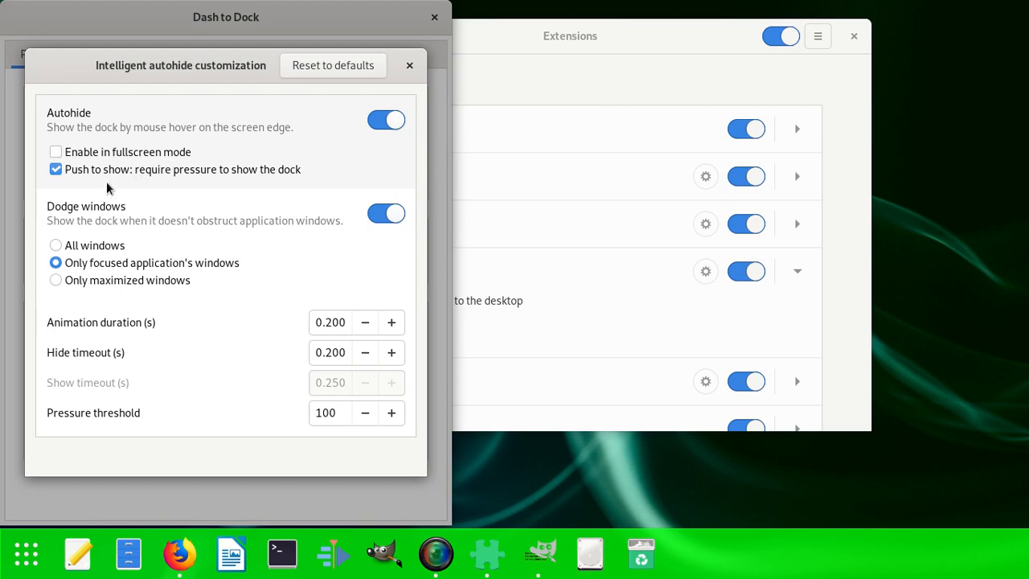
mouse_move(112, 184)
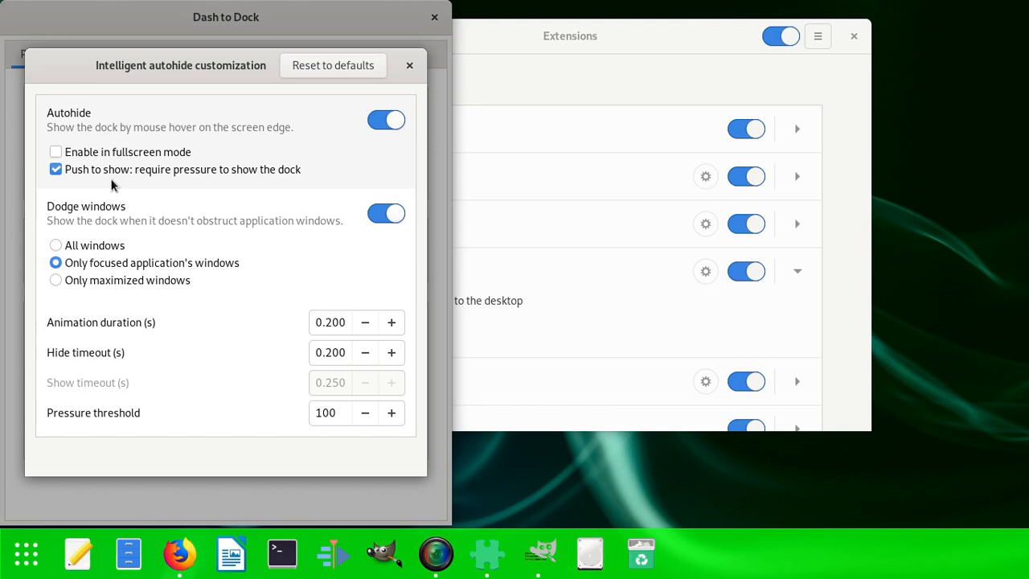
mouse_move(157, 223)
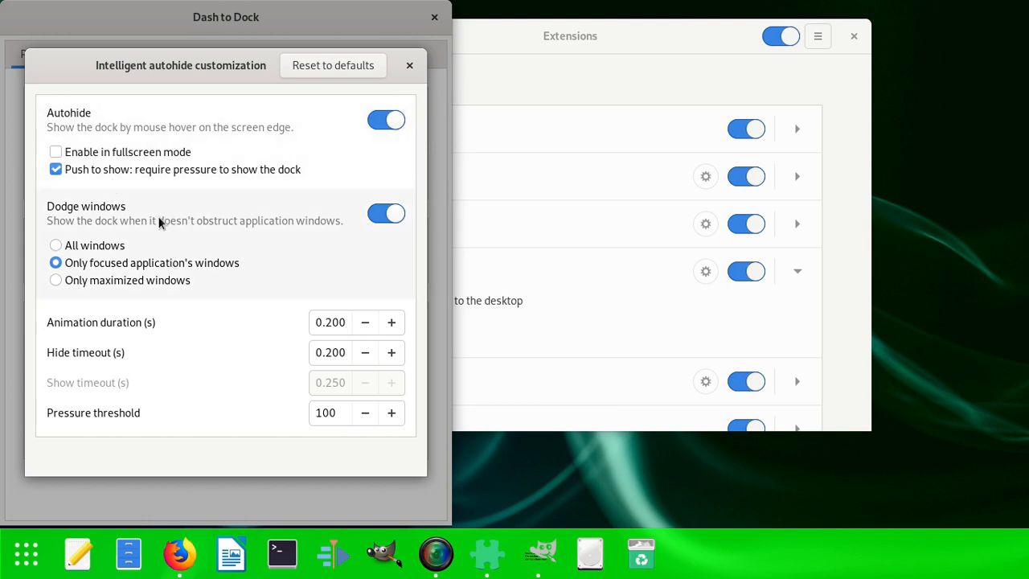
mouse_move(95, 240)
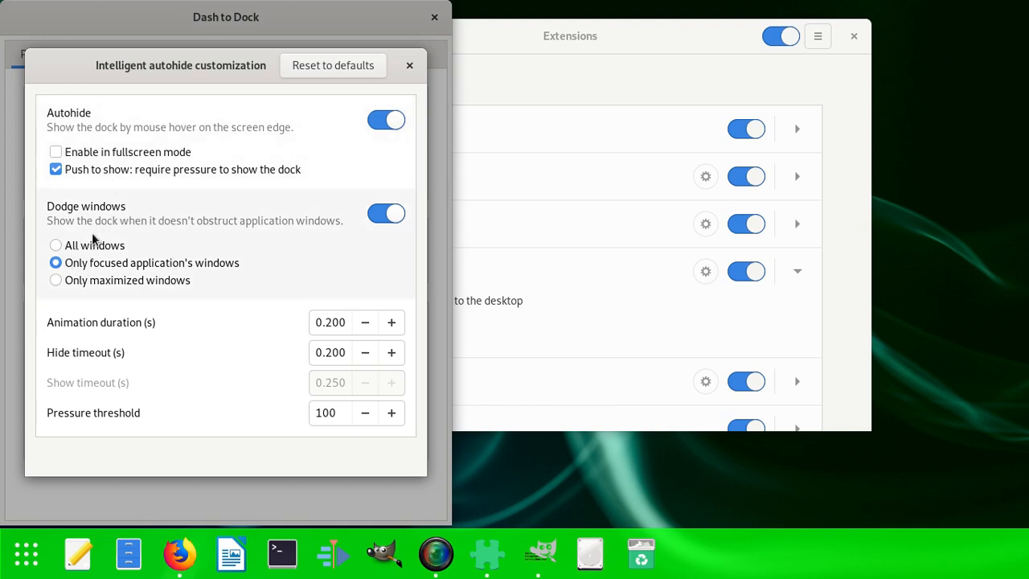
left_click(54, 244)
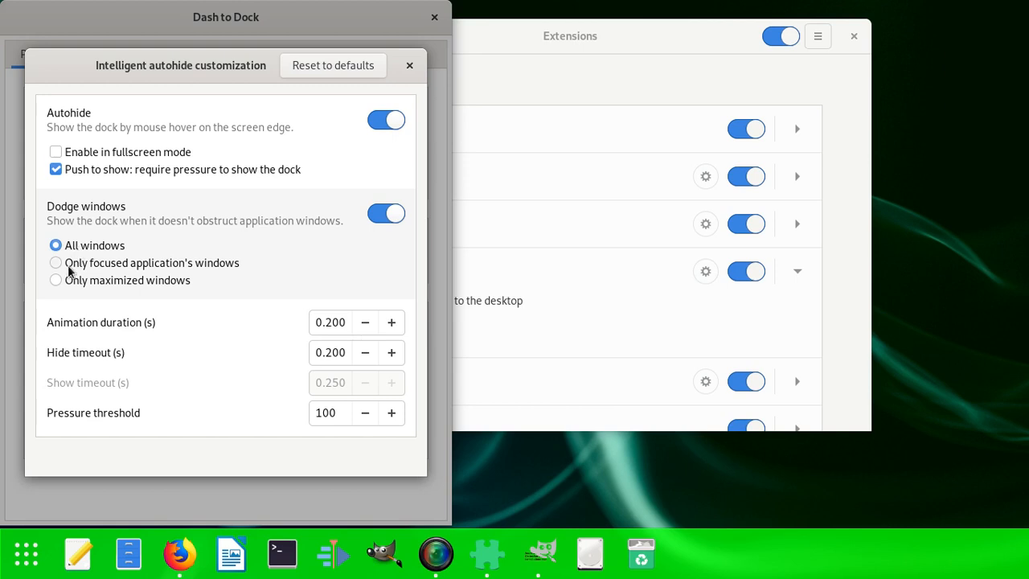
left_click(54, 262)
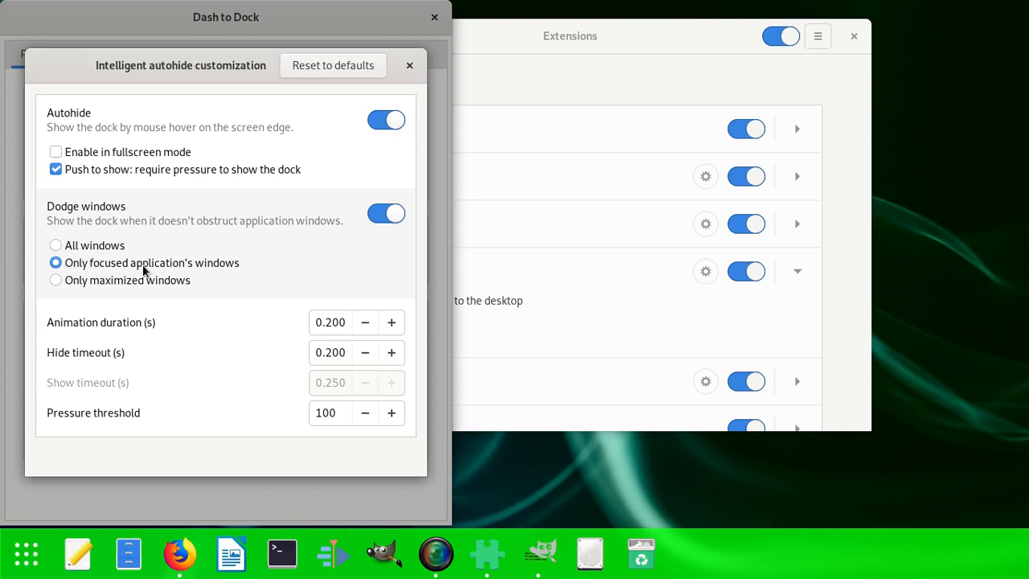
mouse_move(338, 216)
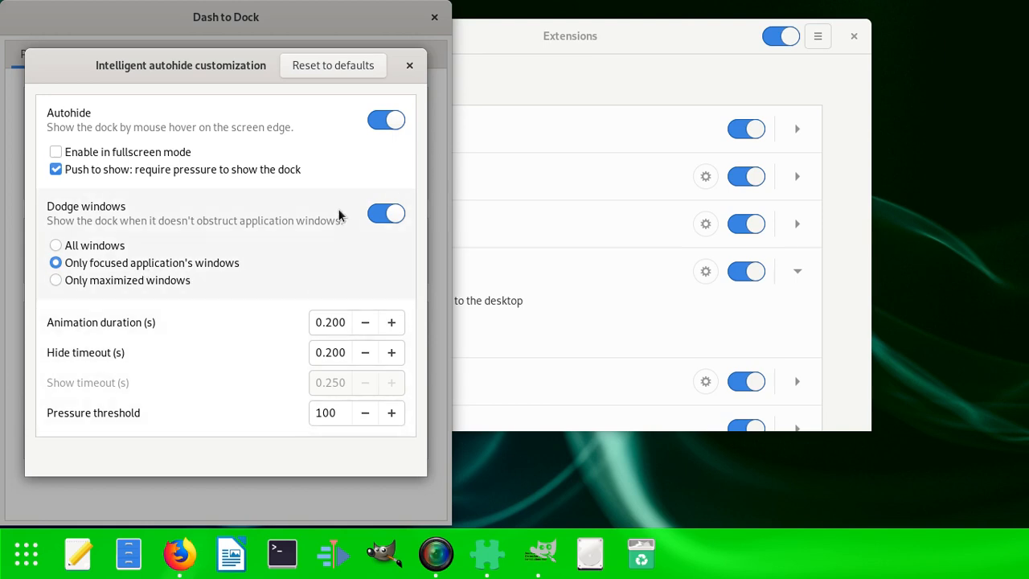
mouse_move(315, 99)
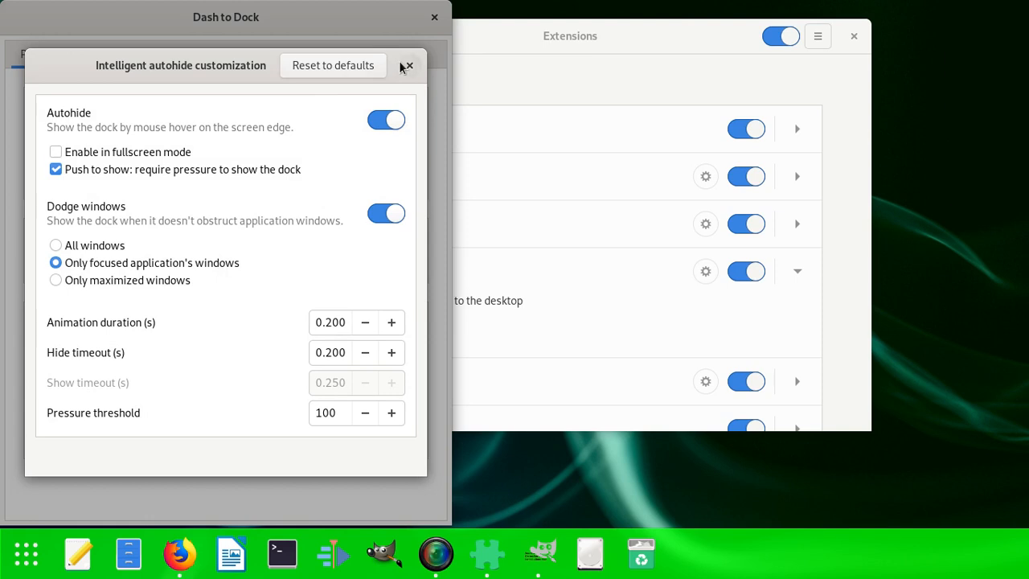
left_click(409, 66)
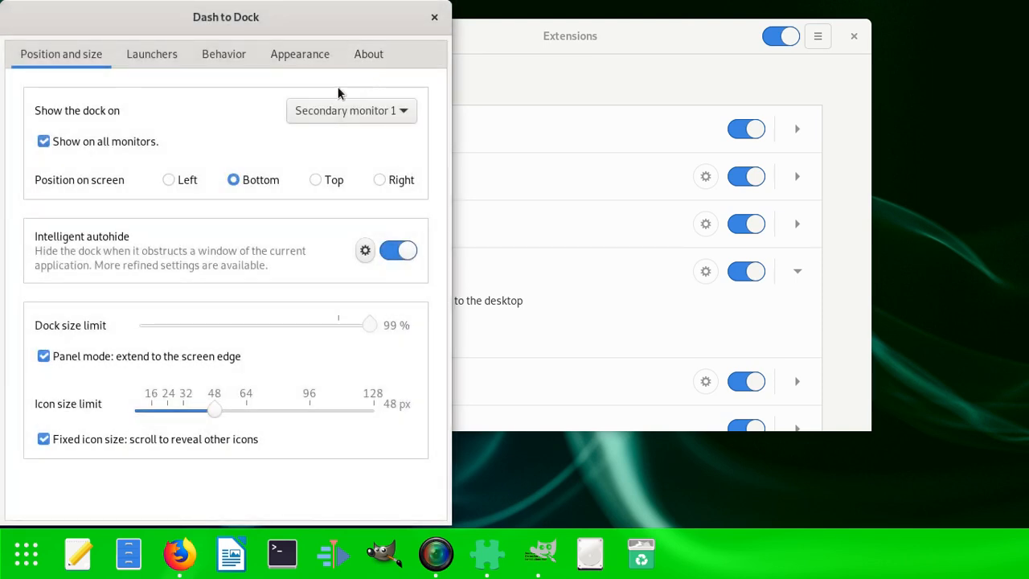
mouse_move(135, 293)
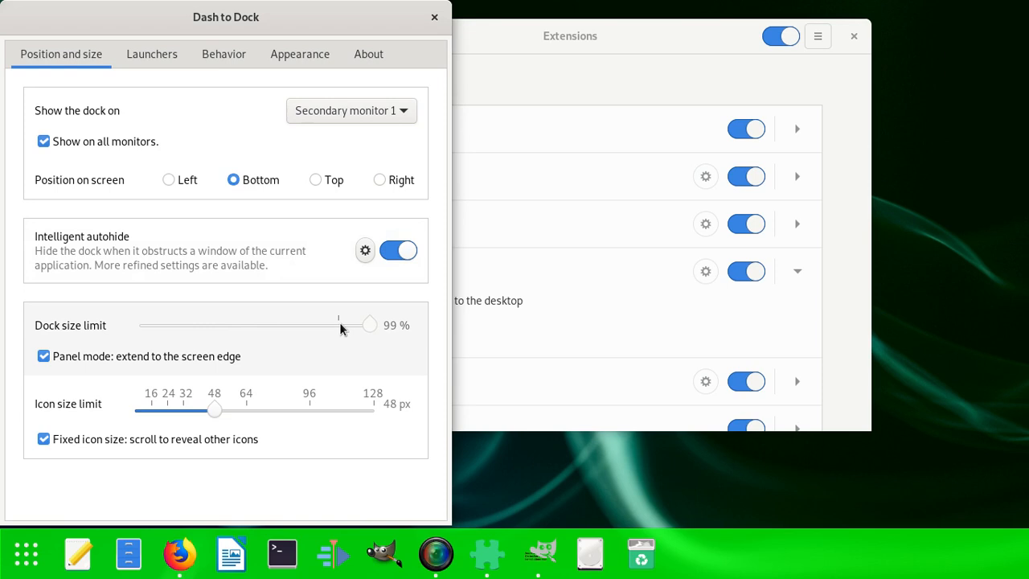
- Toggle 'Panel mode: extend to the screen edge' off and on, then move to the Launchers page
left_click(44, 357)
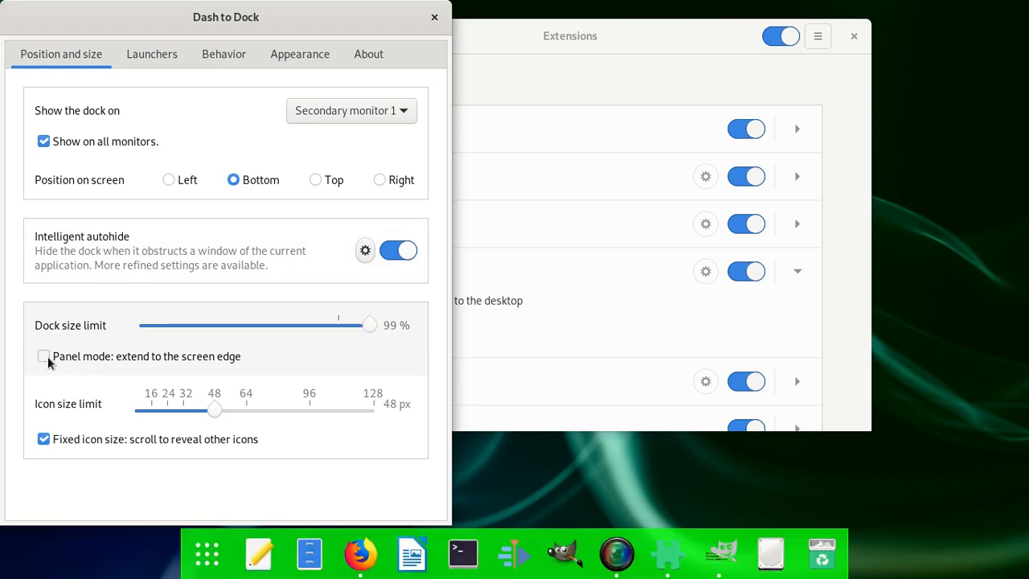
left_click(43, 357)
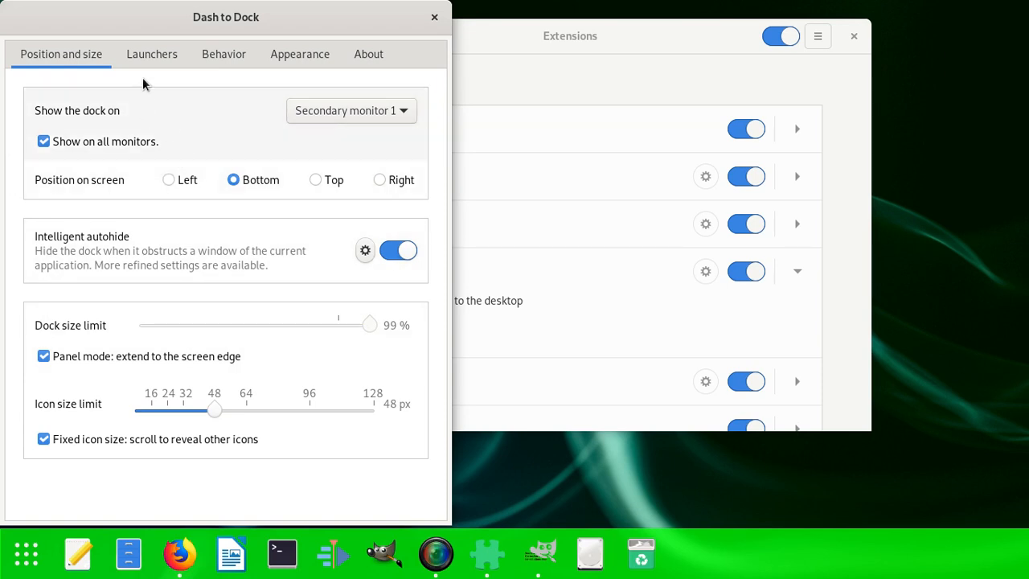
left_click(151, 55)
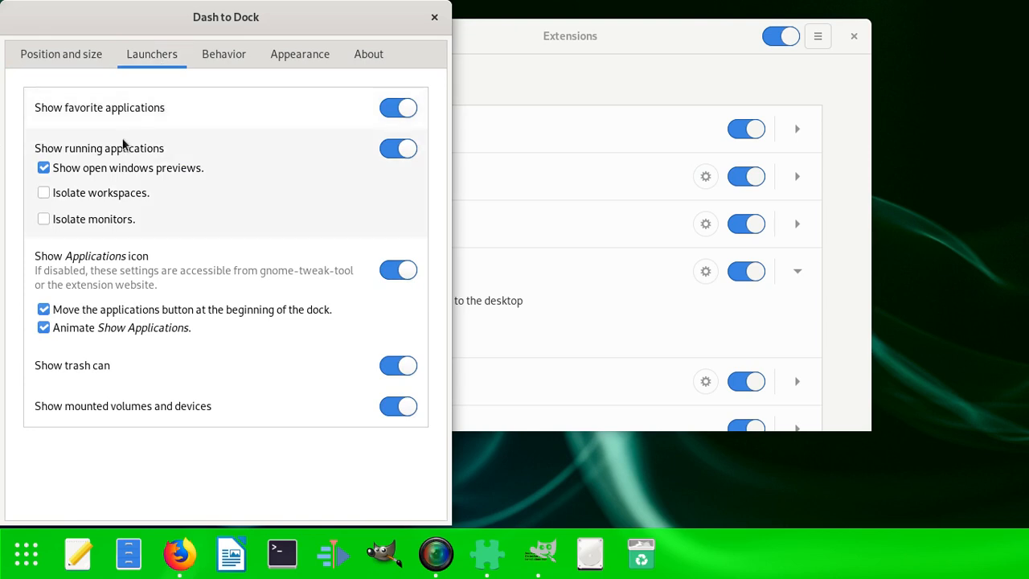
mouse_move(186, 132)
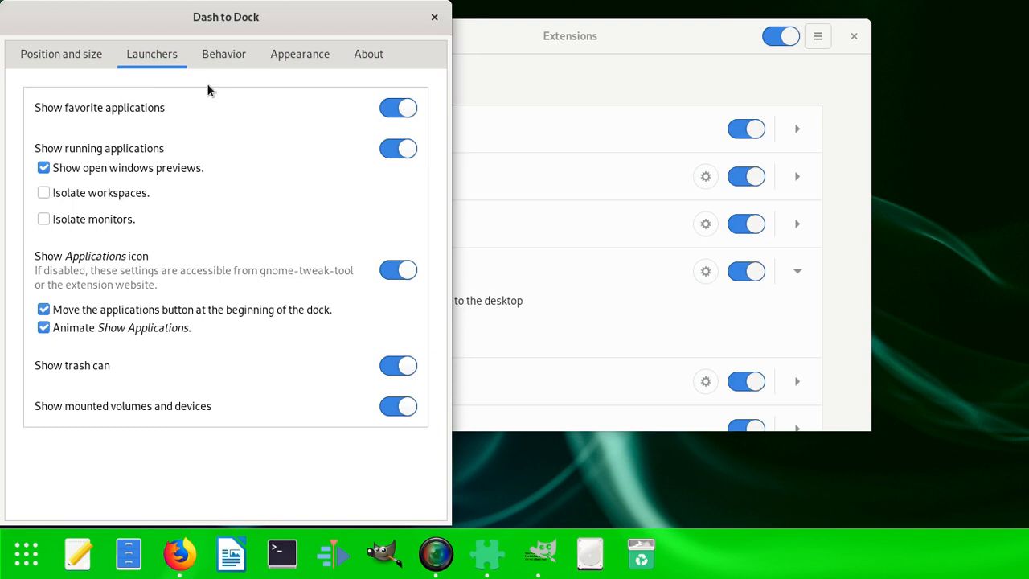
mouse_move(154, 222)
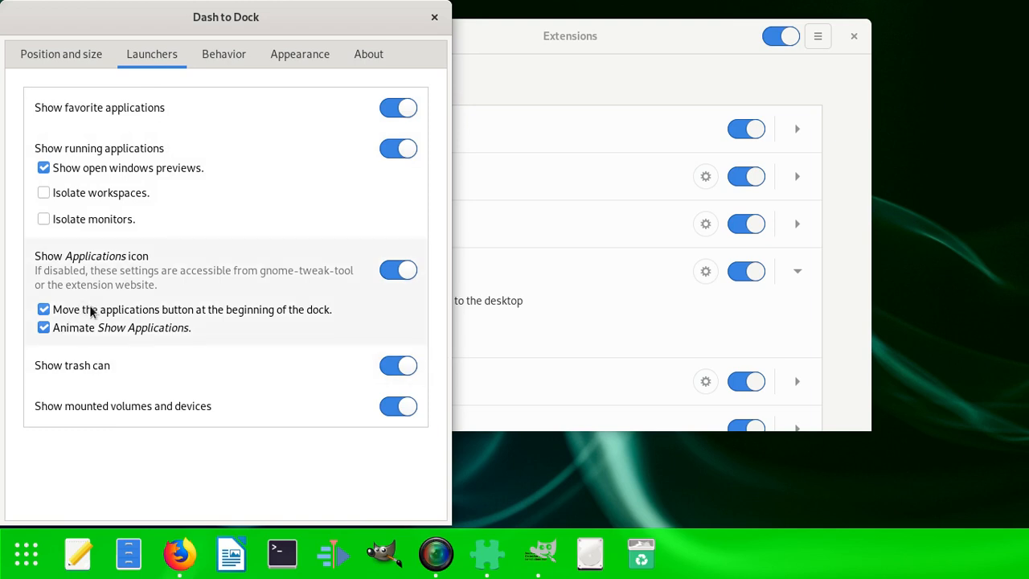
mouse_move(255, 328)
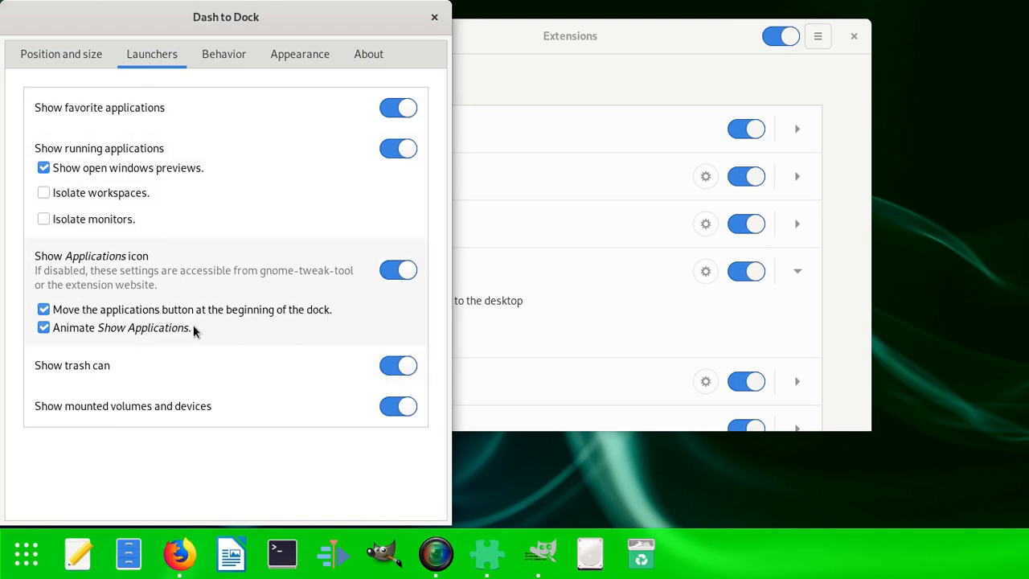
mouse_move(183, 324)
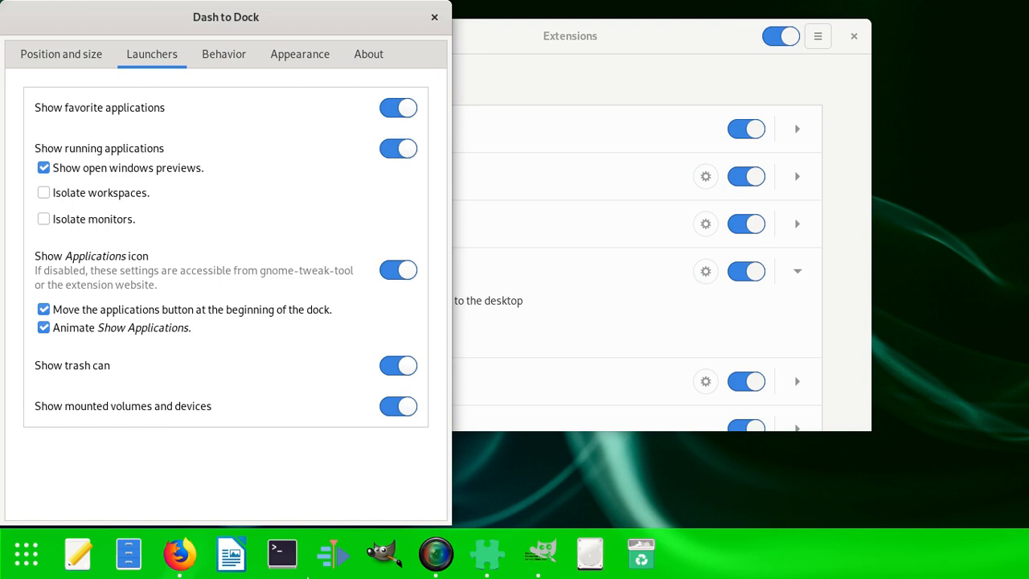
mouse_move(711, 547)
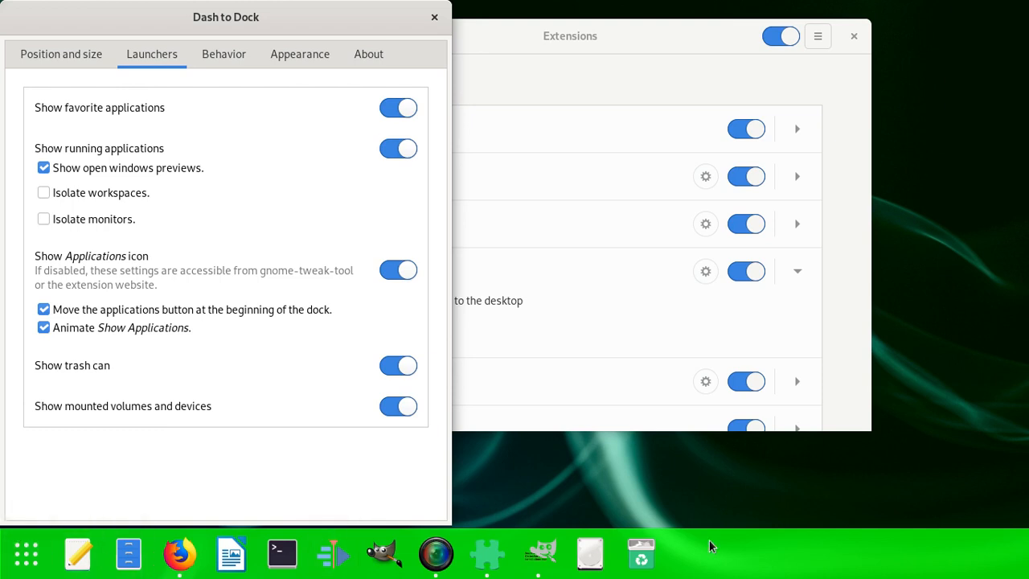
mouse_move(640, 543)
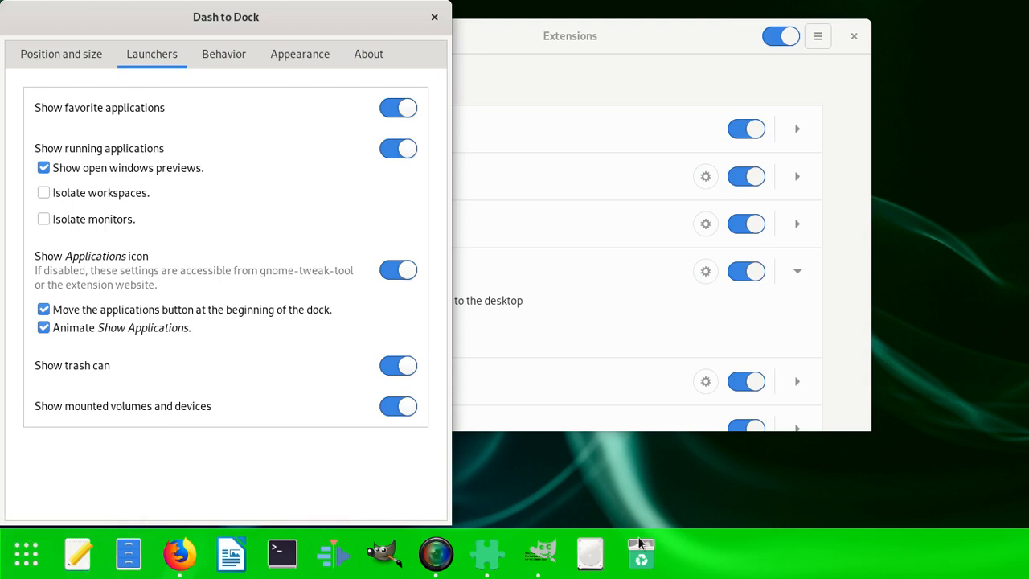
mouse_move(1001, 555)
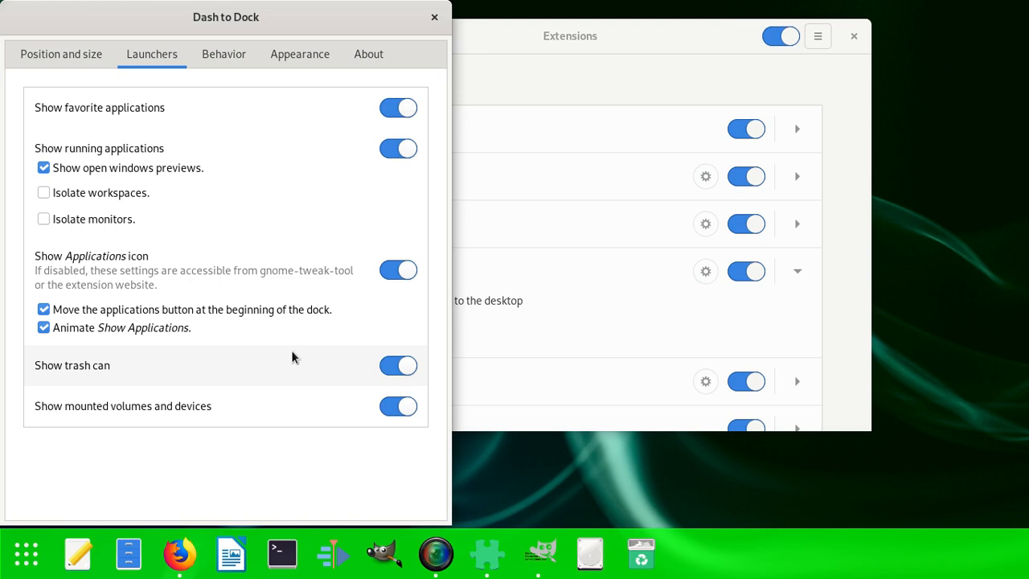
mouse_move(112, 148)
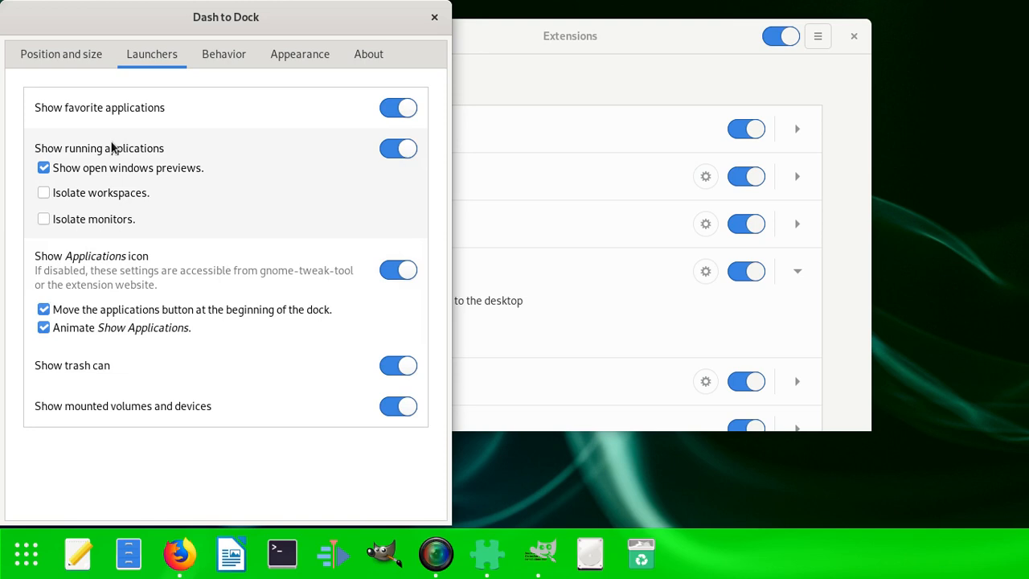
- Switch from the Launchers page to the Behavior settings page
left_click(223, 54)
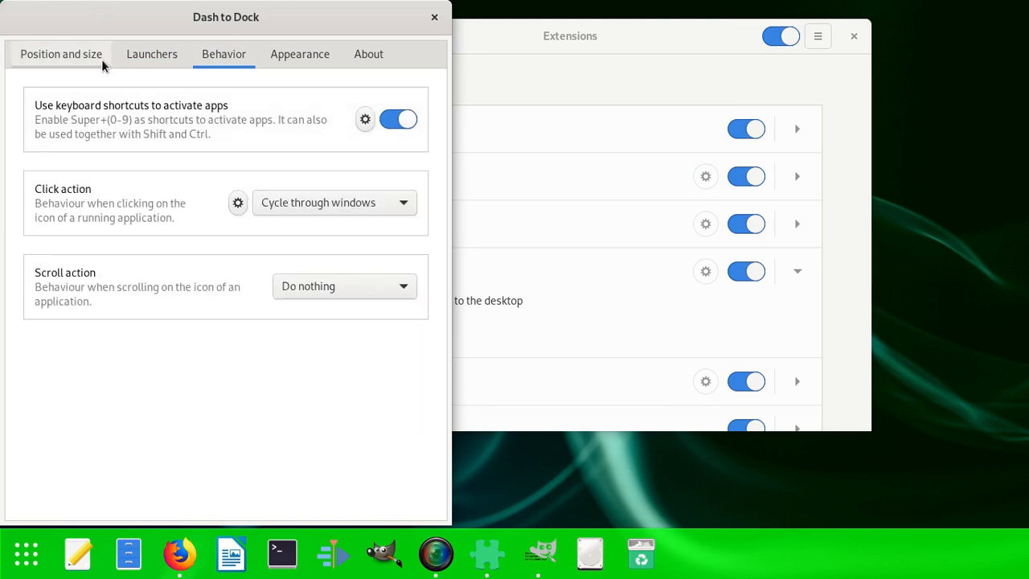
mouse_move(103, 31)
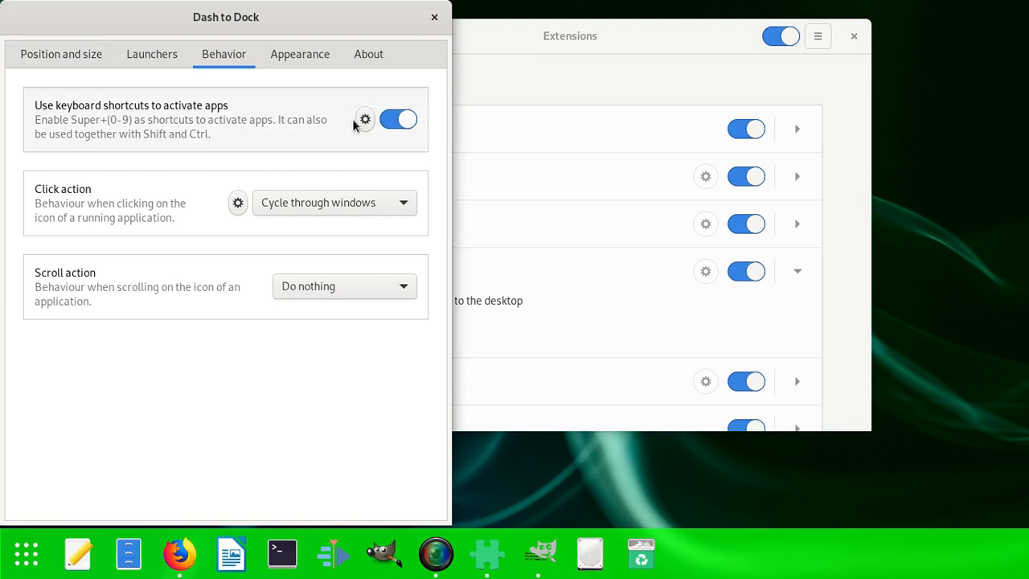
- Review the app shortcut customization options, revisit the settings pages, and close the window
left_click(363, 119)
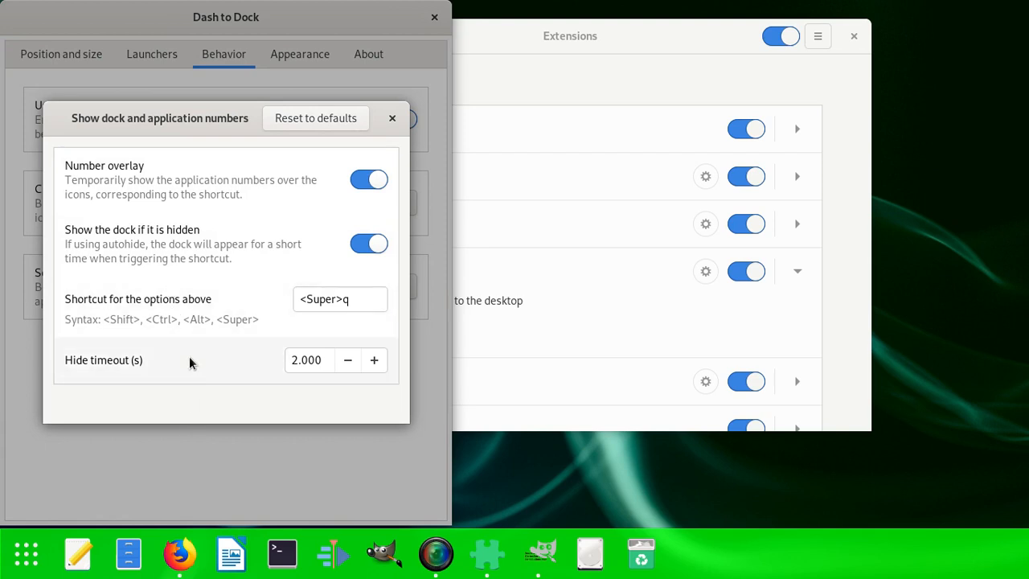
mouse_move(288, 376)
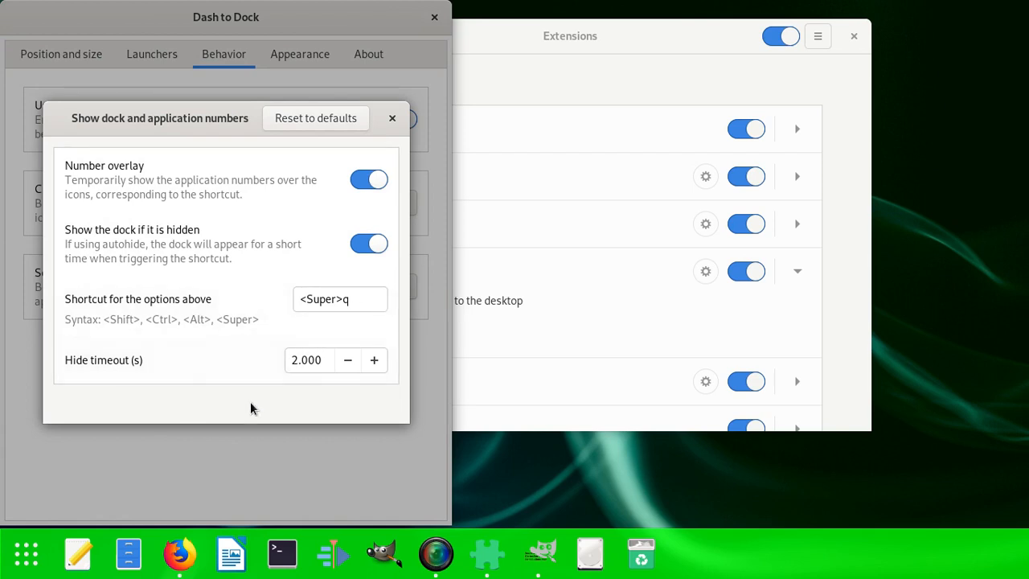
mouse_move(136, 351)
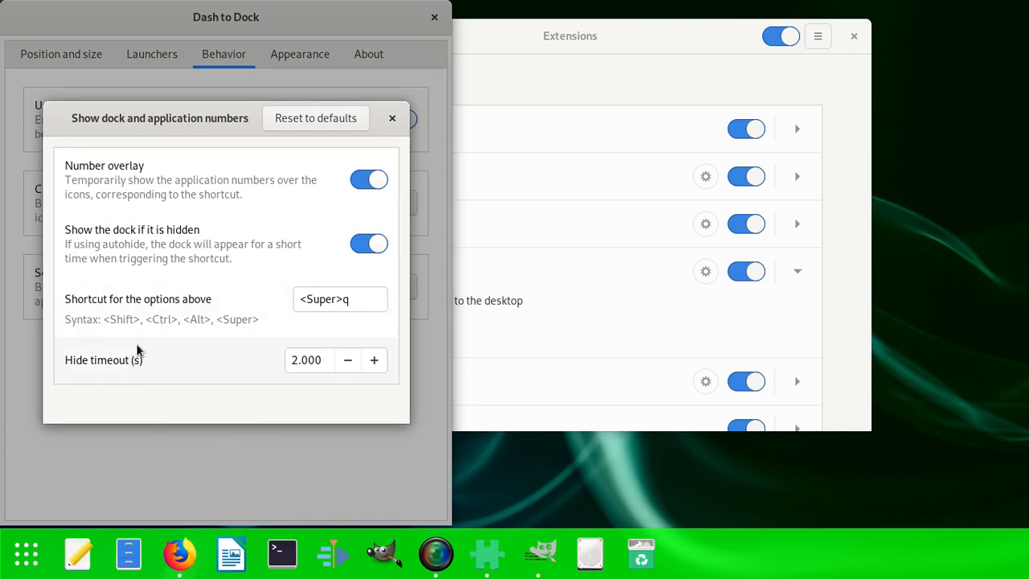
mouse_move(116, 322)
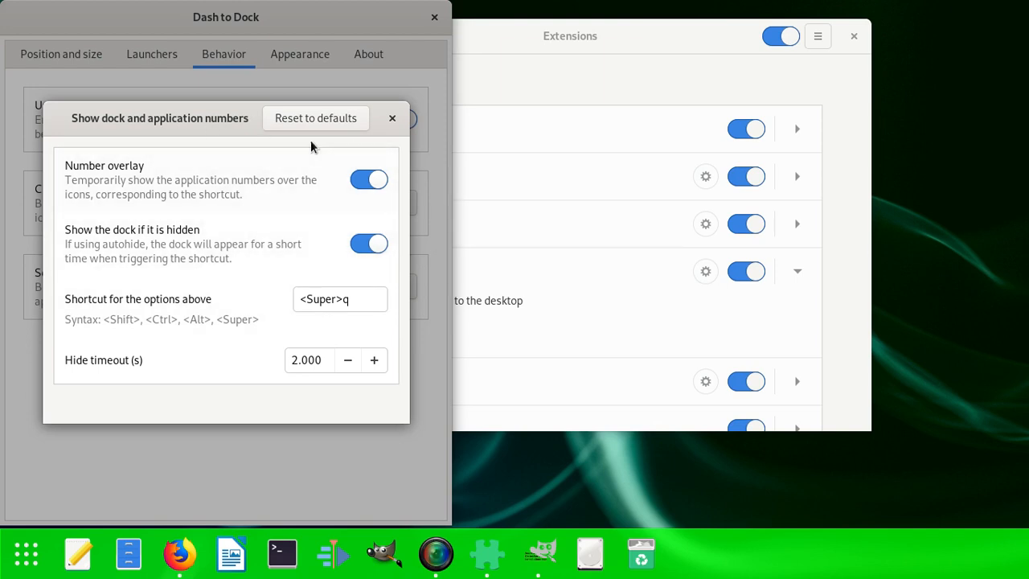
mouse_move(212, 219)
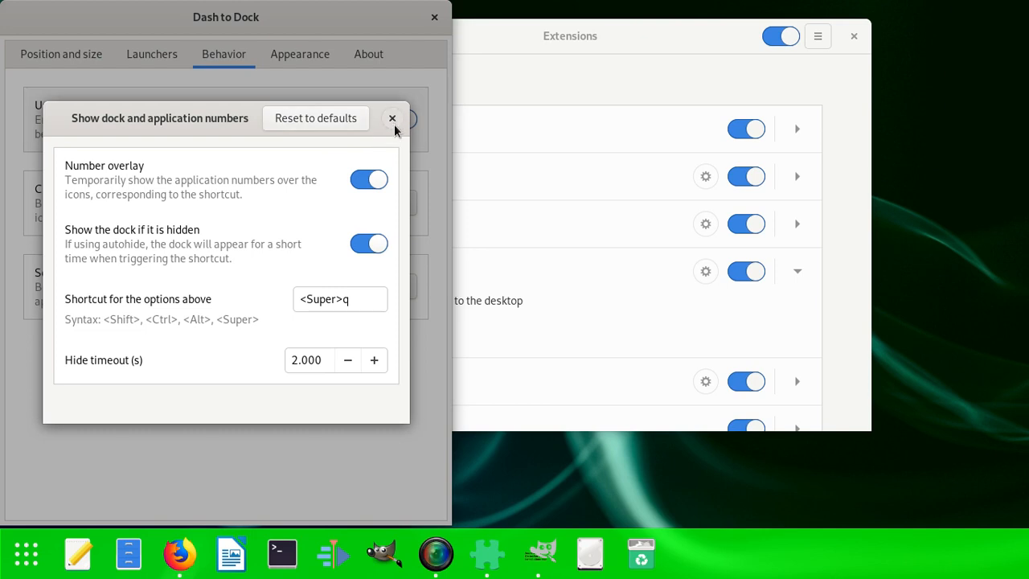
left_click(393, 120)
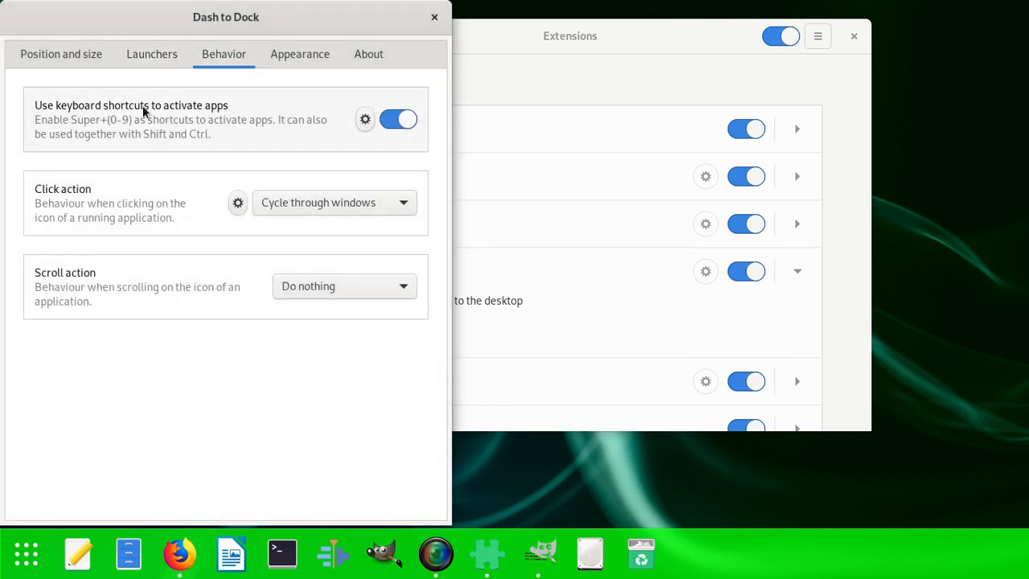
mouse_move(436, 315)
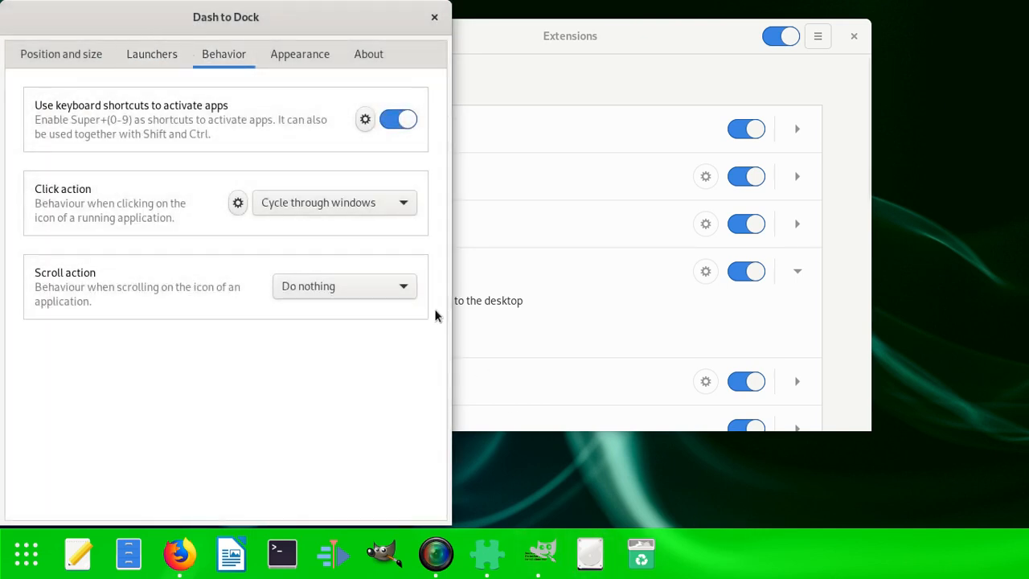
left_click(61, 55)
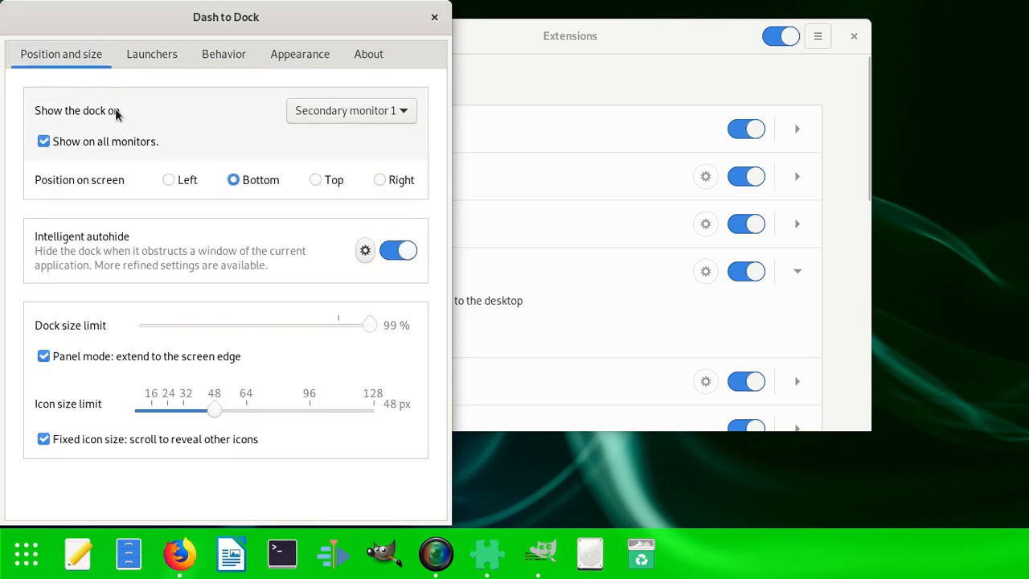
mouse_move(238, 110)
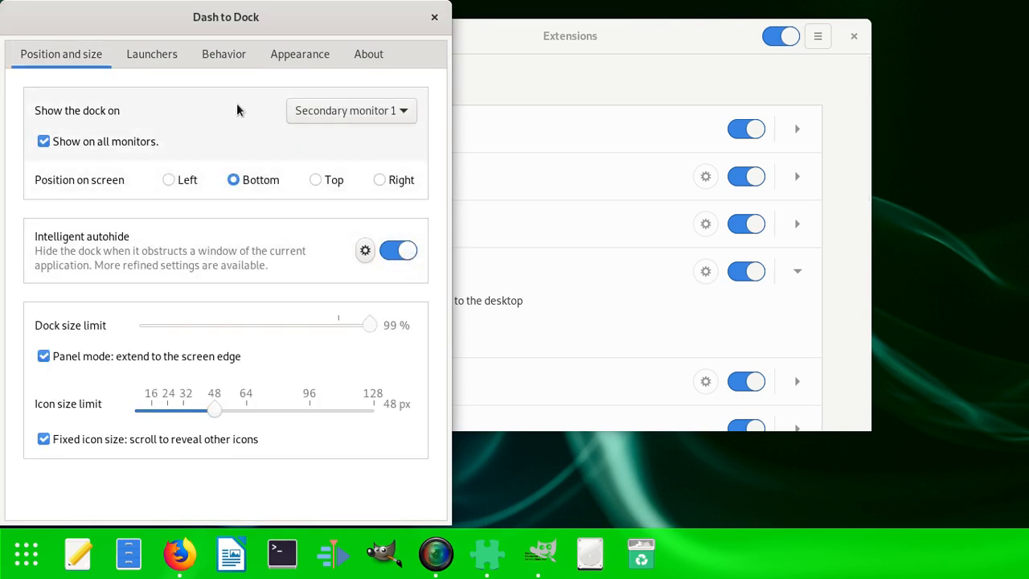
left_click(151, 55)
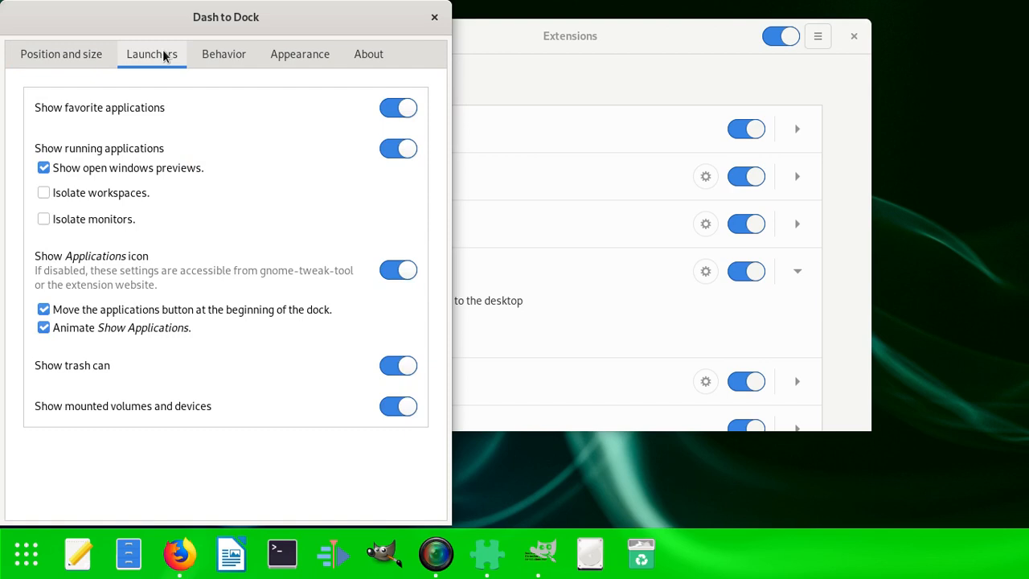
left_click(223, 55)
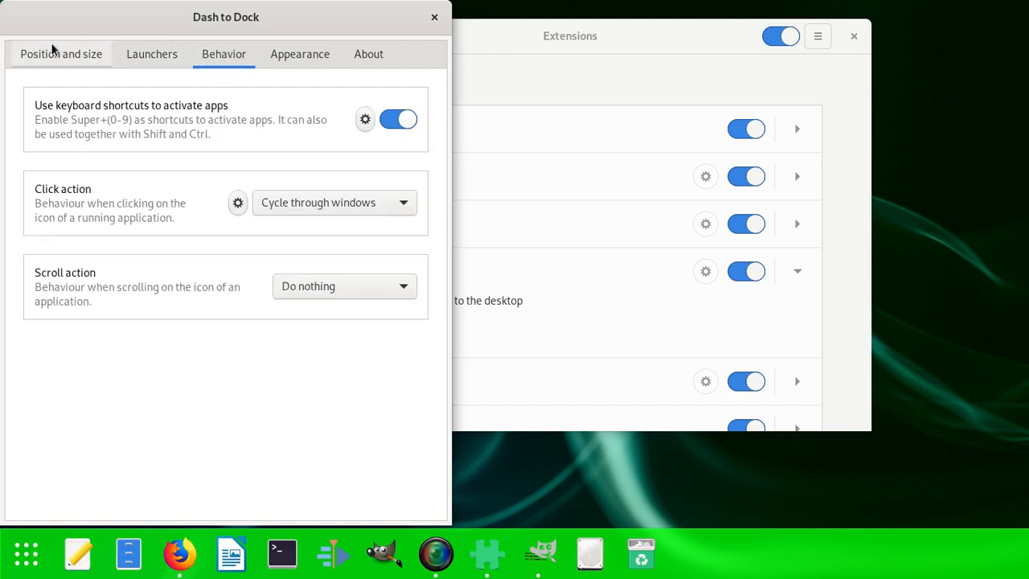
left_click(434, 17)
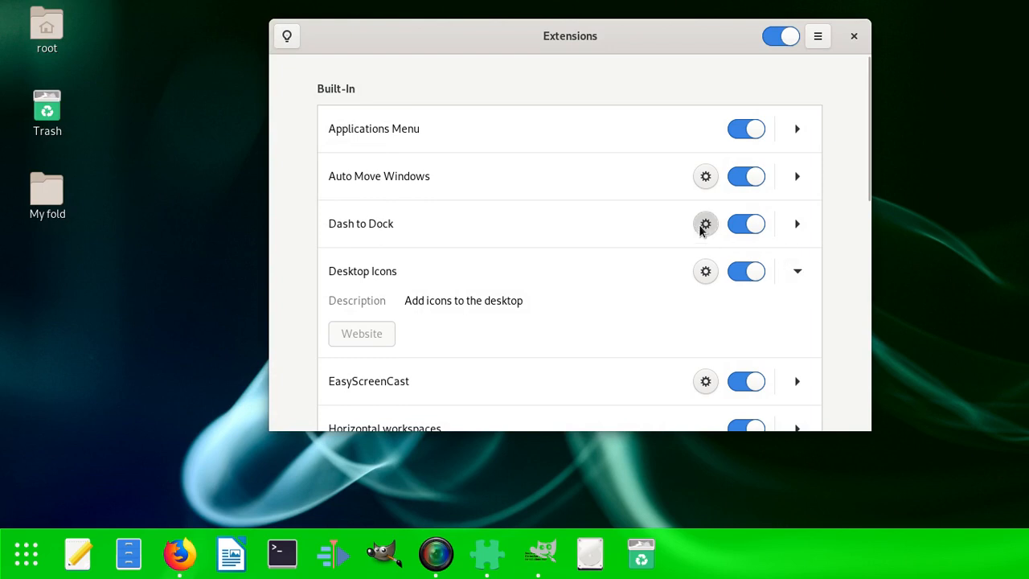
- Reopen Dash to Dock settings, check the autohide customization, and go through to the Appearance page
left_click(705, 223)
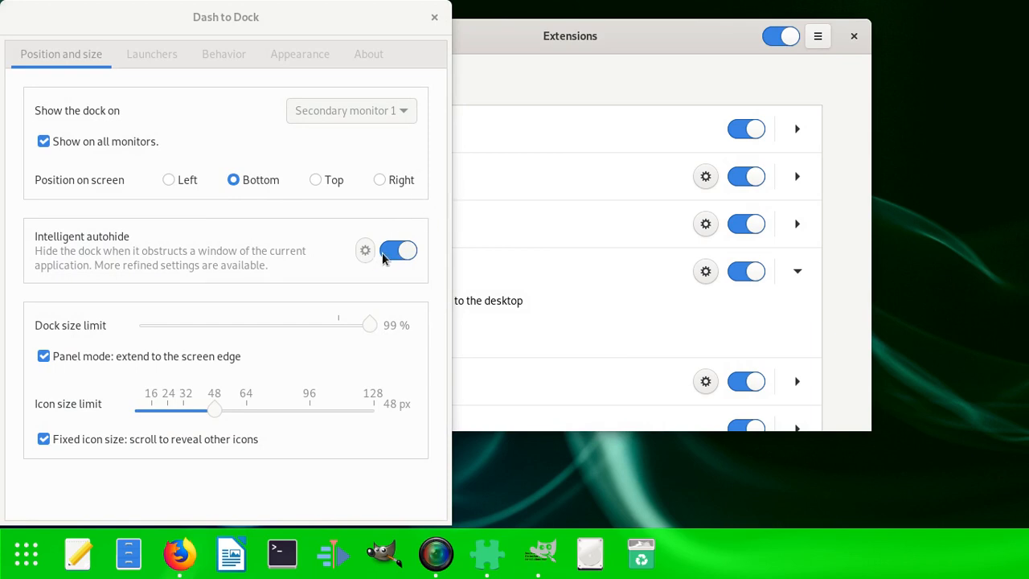
left_click(365, 251)
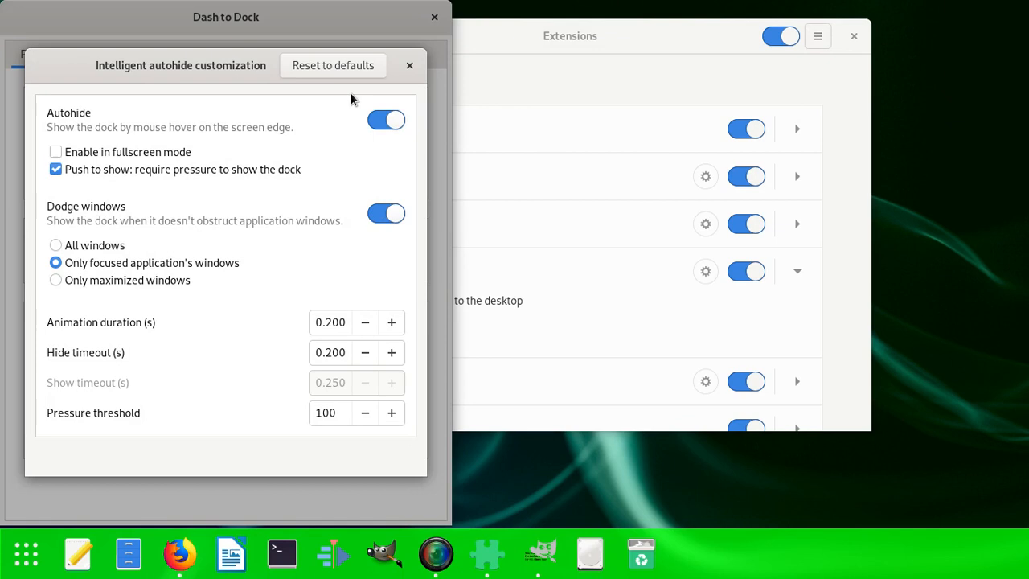
mouse_move(405, 50)
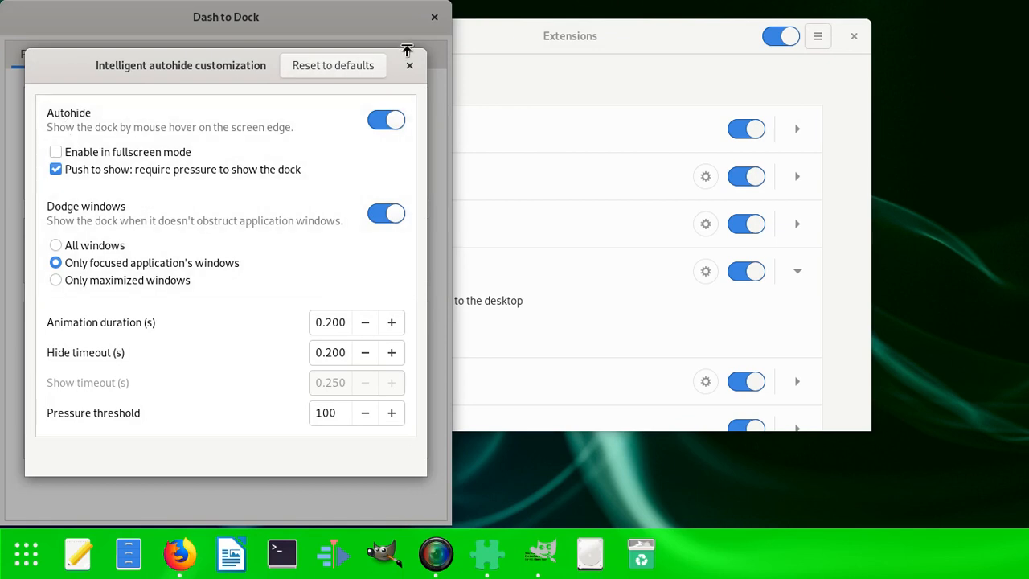
left_click(408, 65)
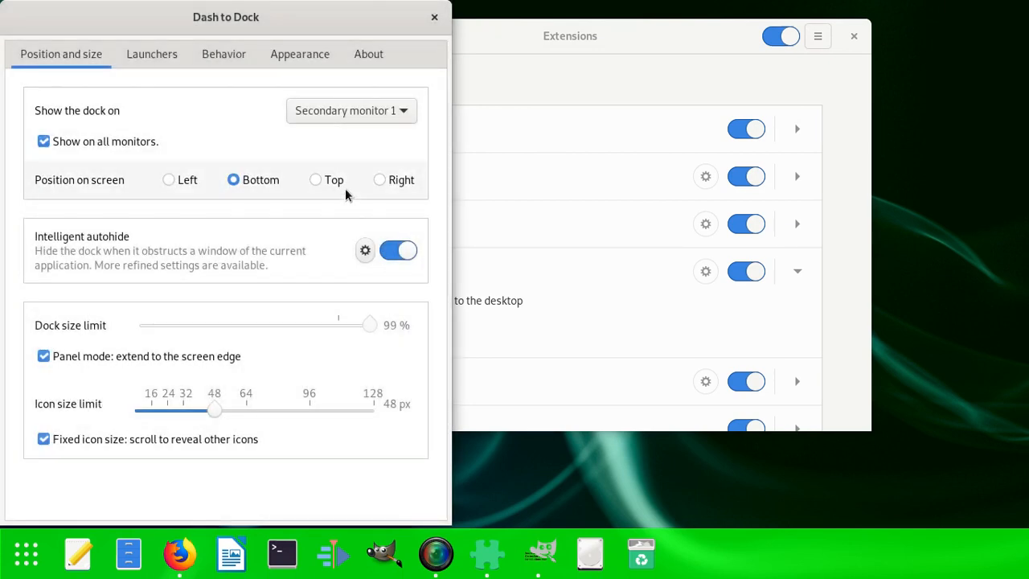
mouse_move(238, 154)
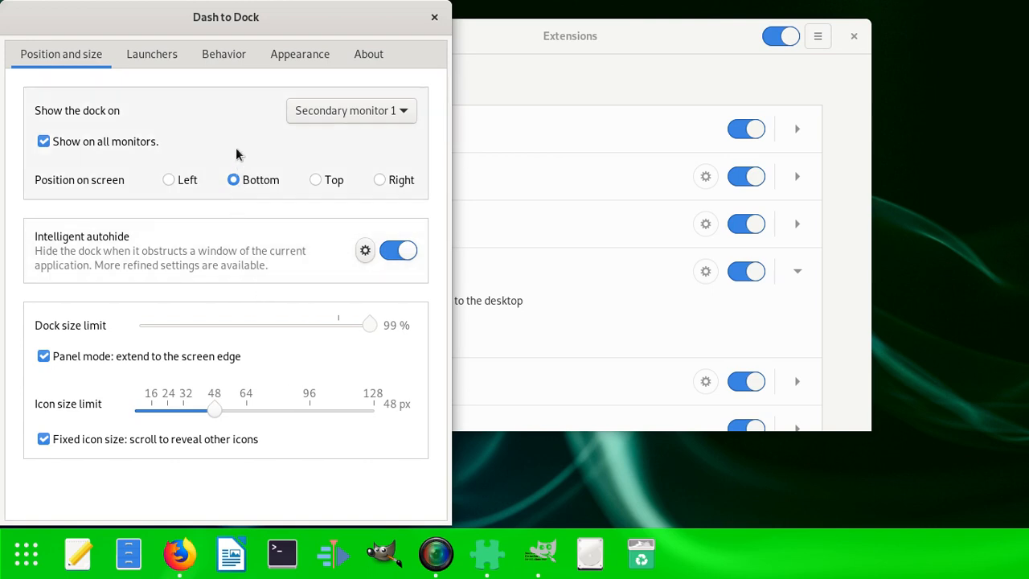
left_click(151, 55)
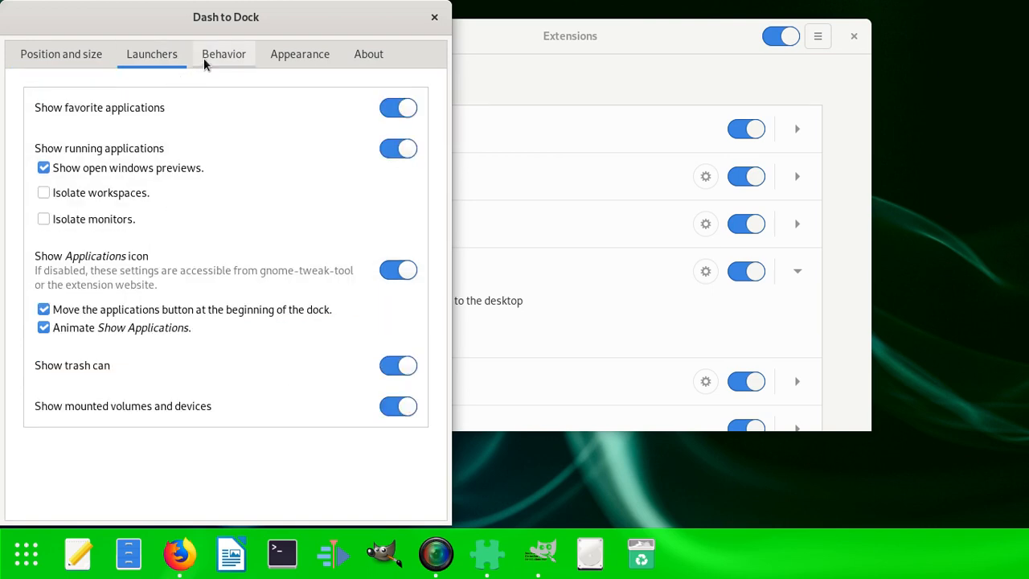
left_click(224, 55)
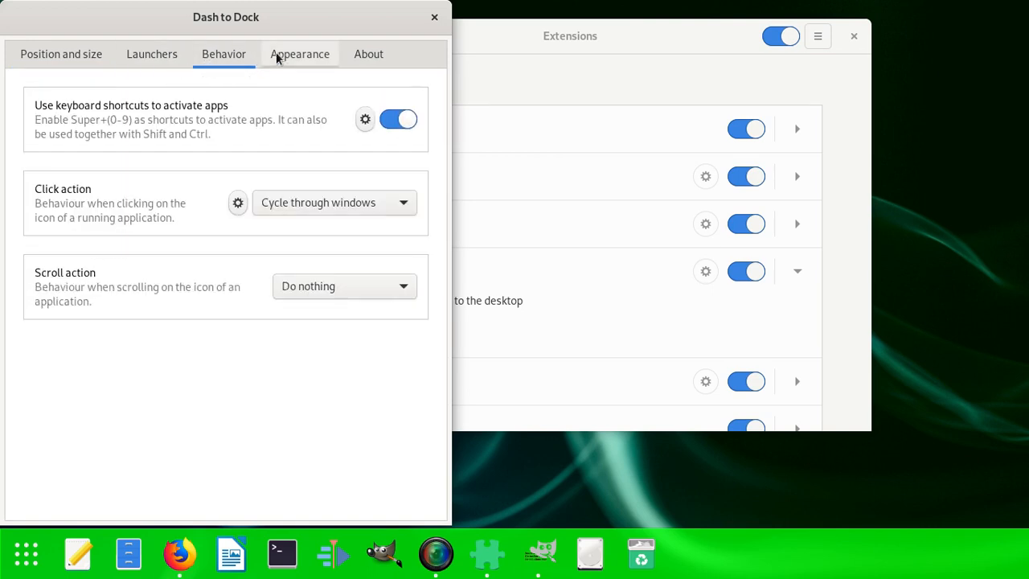
left_click(299, 54)
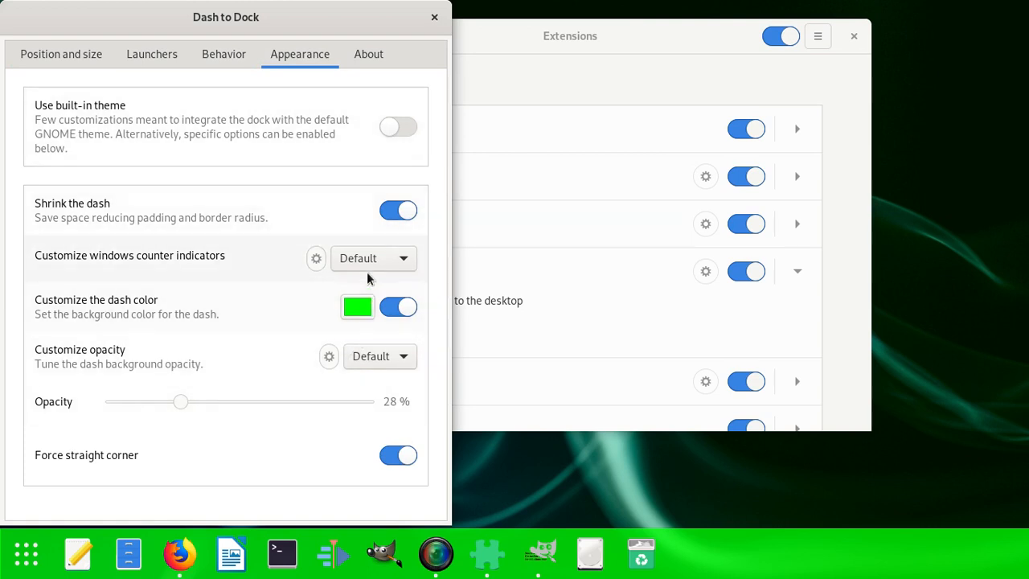
- Try dots as window counter indicators and back, then set the dash color to black
left_click(373, 257)
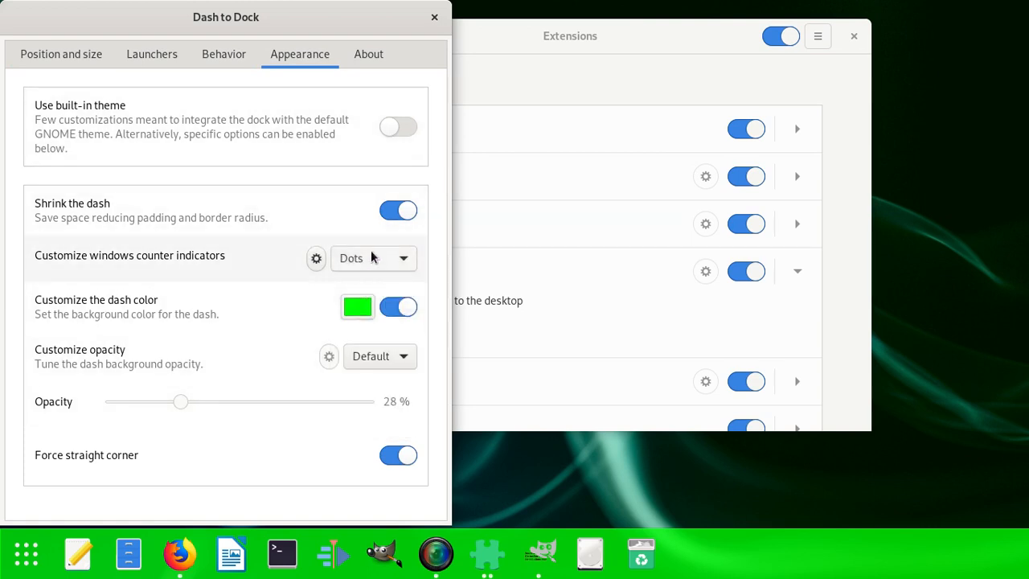
left_click(373, 258)
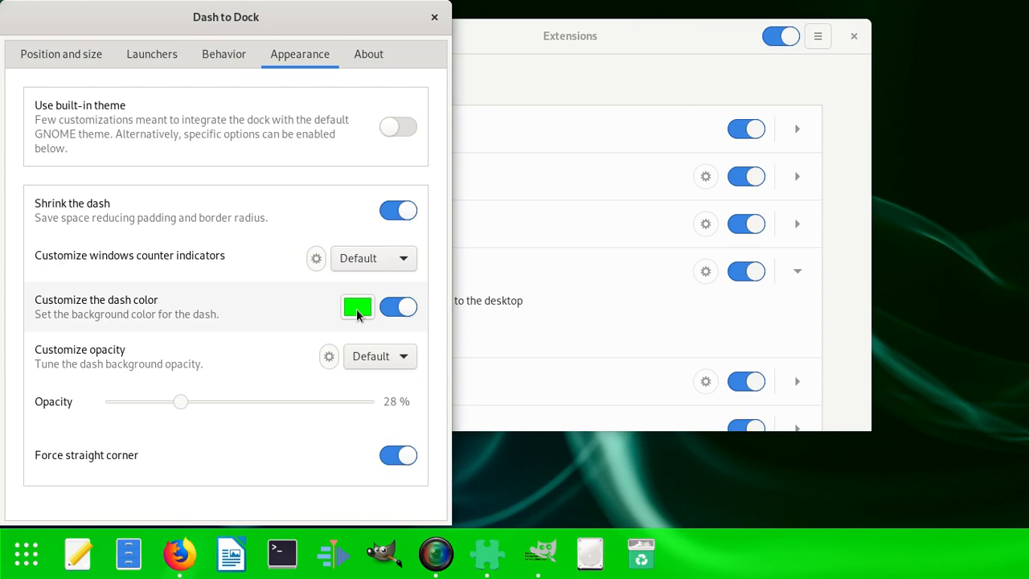
left_click(357, 307)
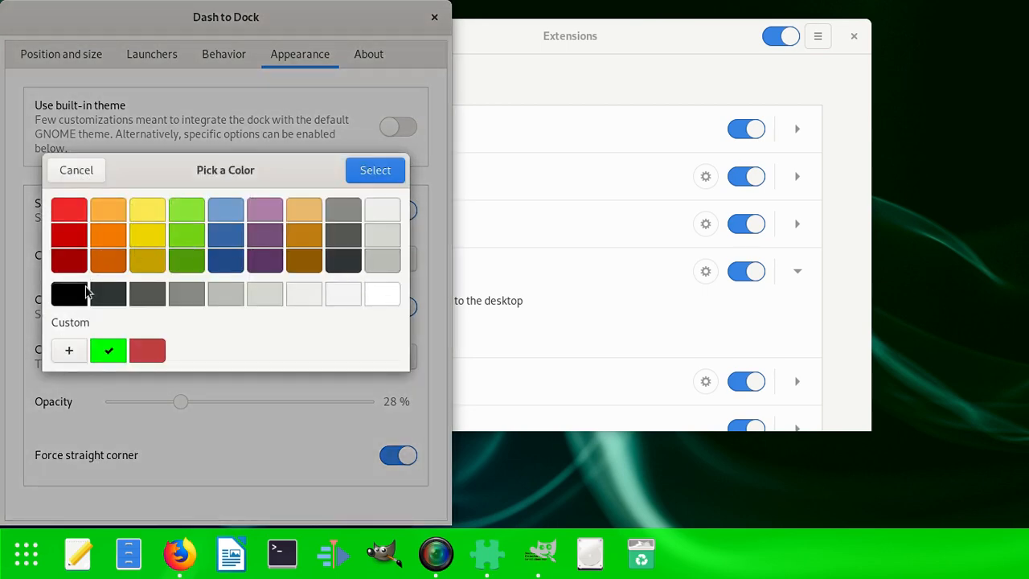
left_click(69, 293)
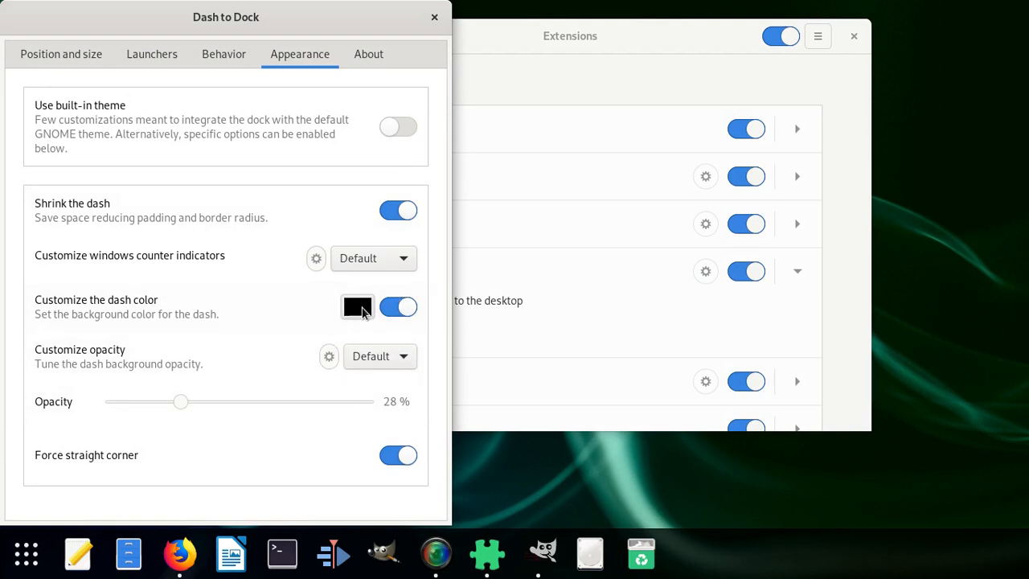
- Change the dash color to dark red and move to the About page
left_click(357, 307)
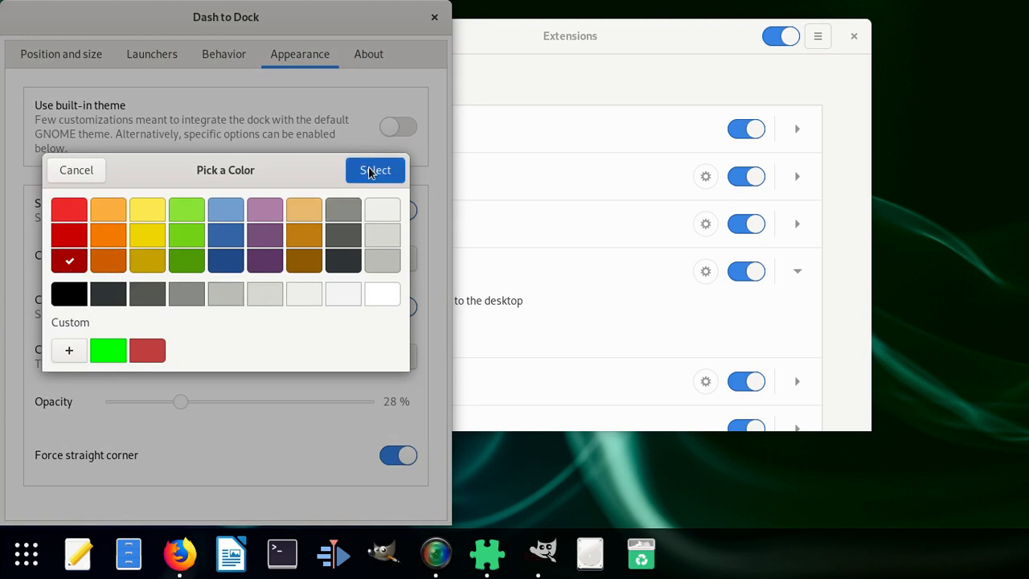
left_click(375, 171)
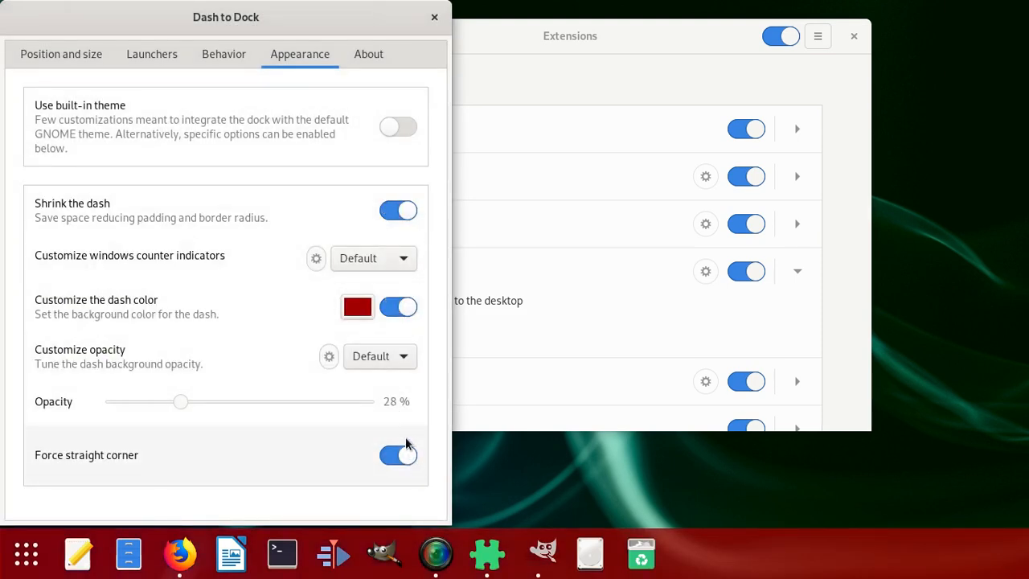
left_click(399, 455)
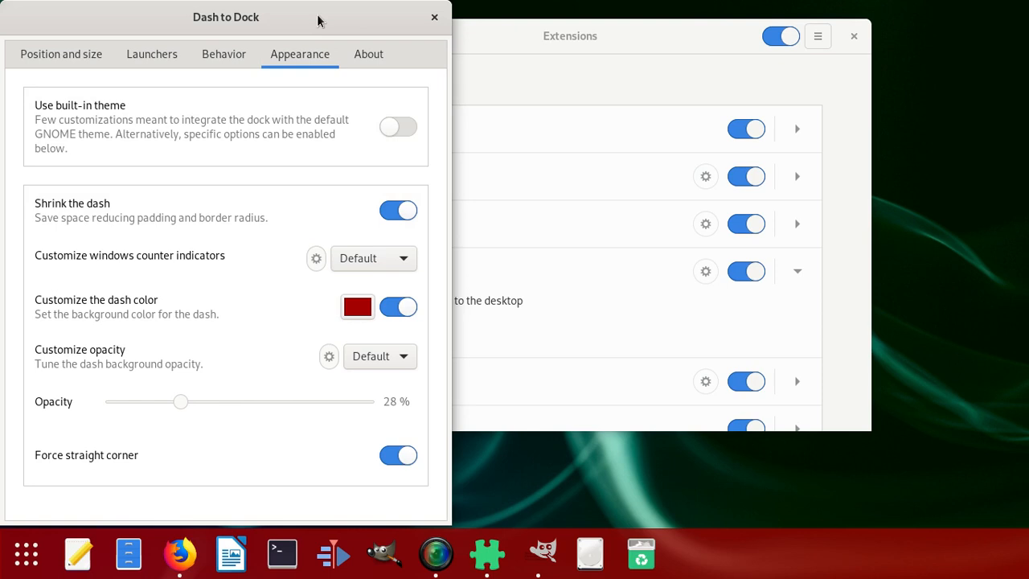
left_click(368, 55)
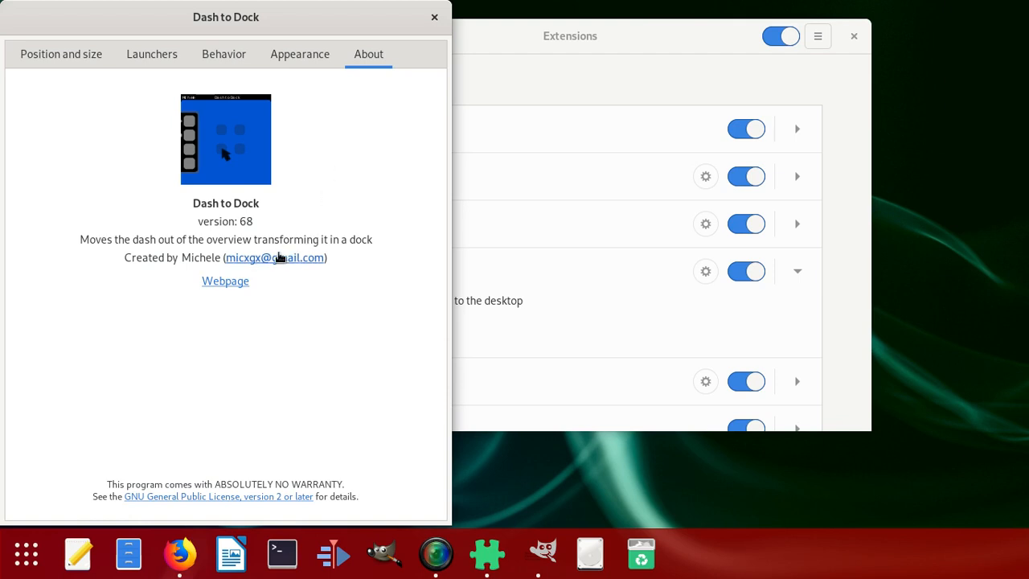
mouse_move(222, 291)
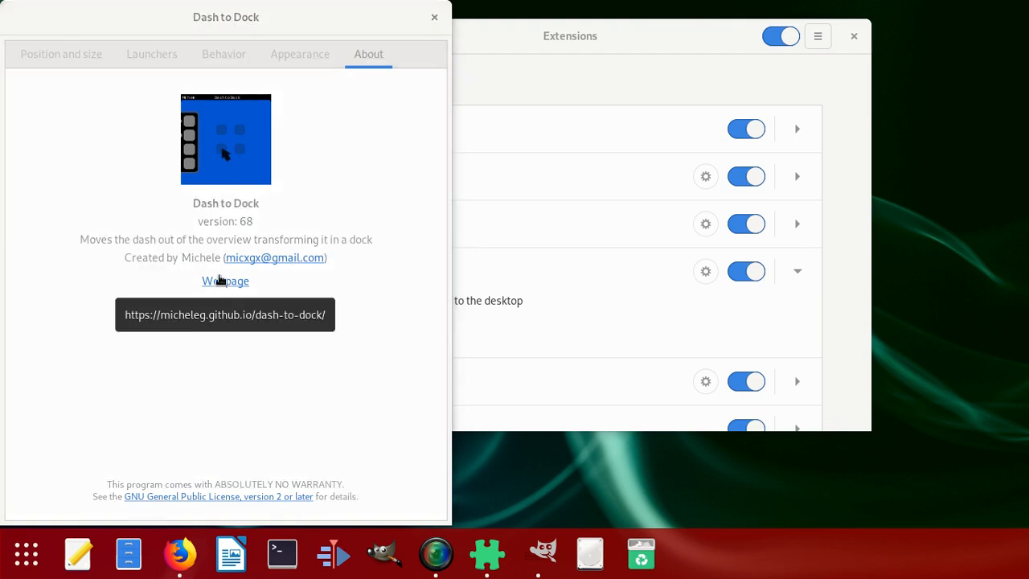
- Follow the Webpage link on the Dash to Dock About page
left_click(225, 280)
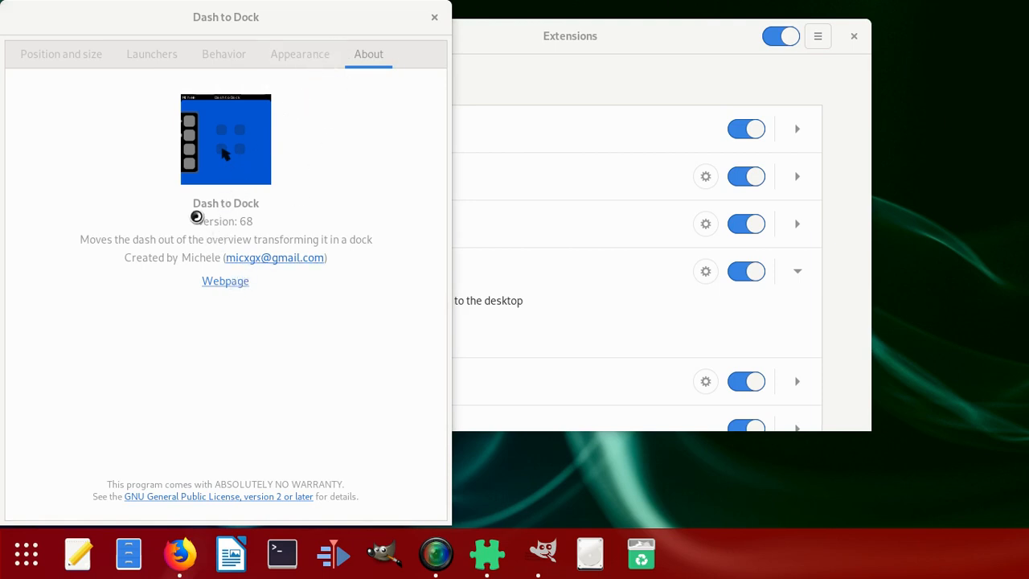
mouse_move(232, 199)
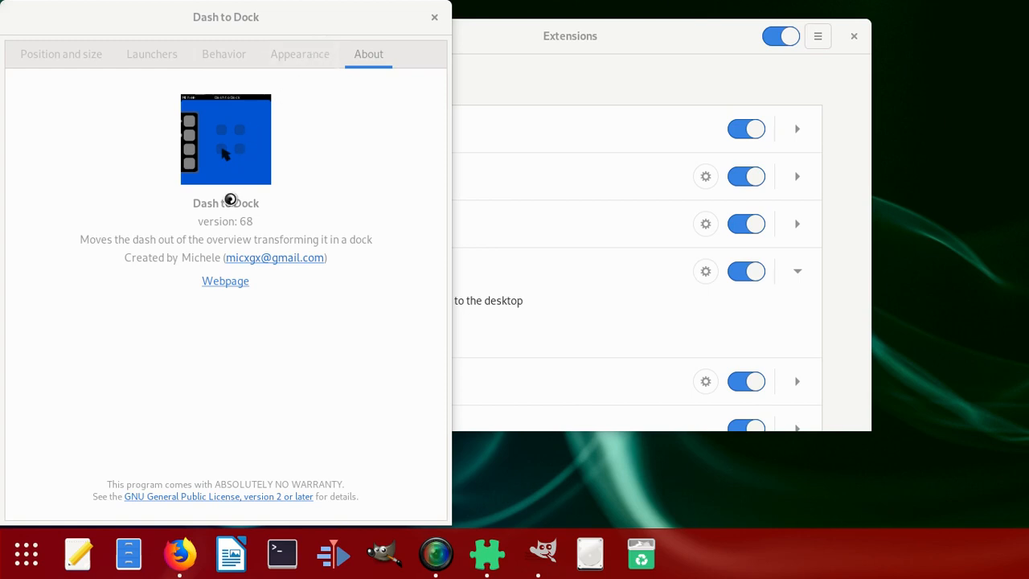
mouse_move(373, 45)
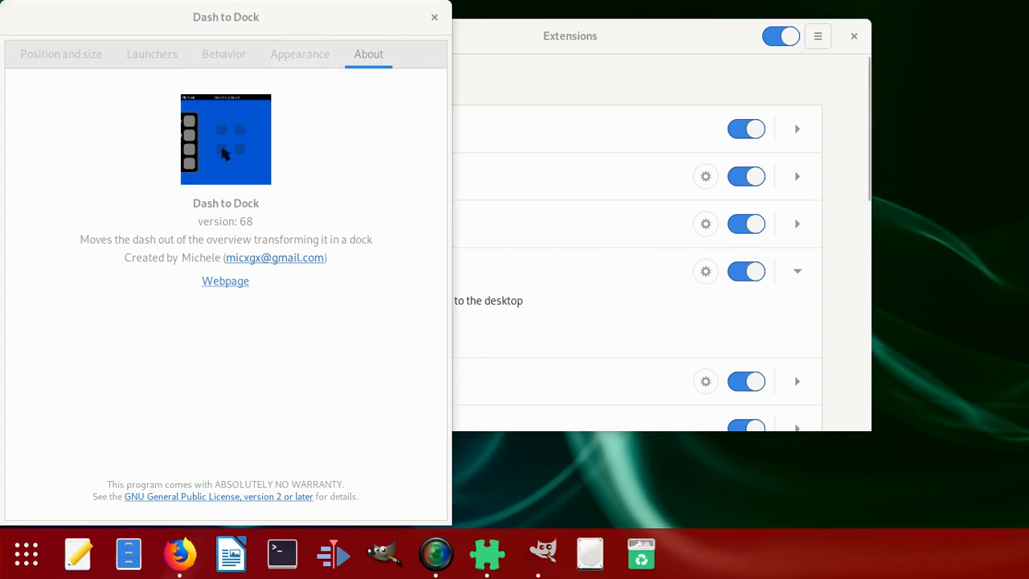
- Scroll the Dash to Dock website in Firefox through the overview and release news to the footer
left_click(225, 280)
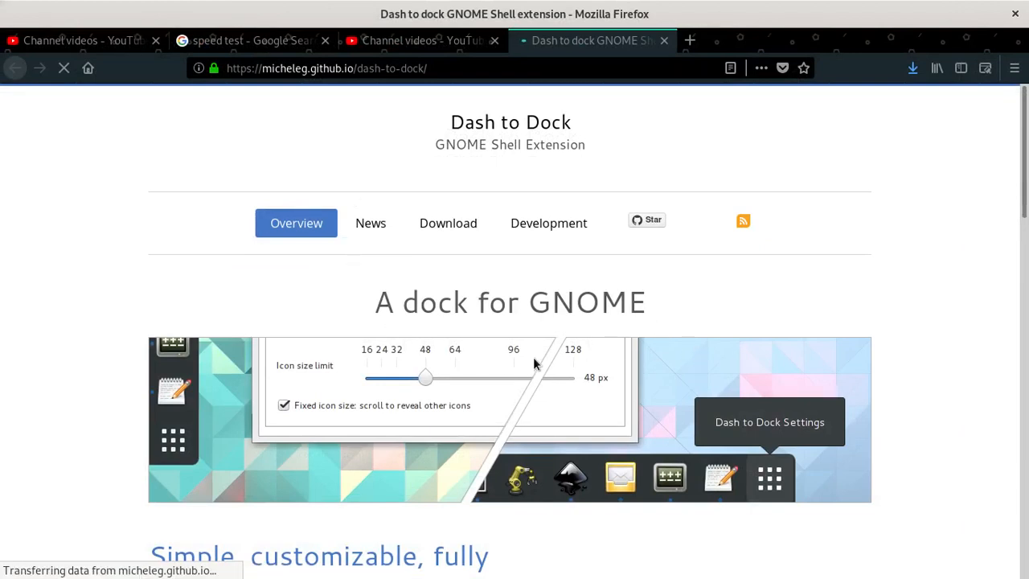
mouse_move(483, 360)
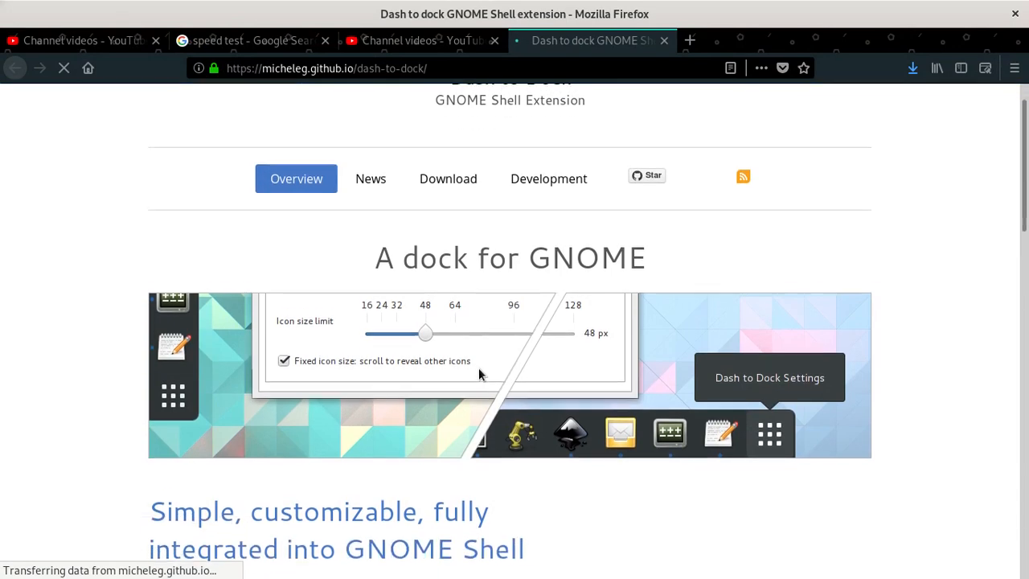
scroll("down", 3)
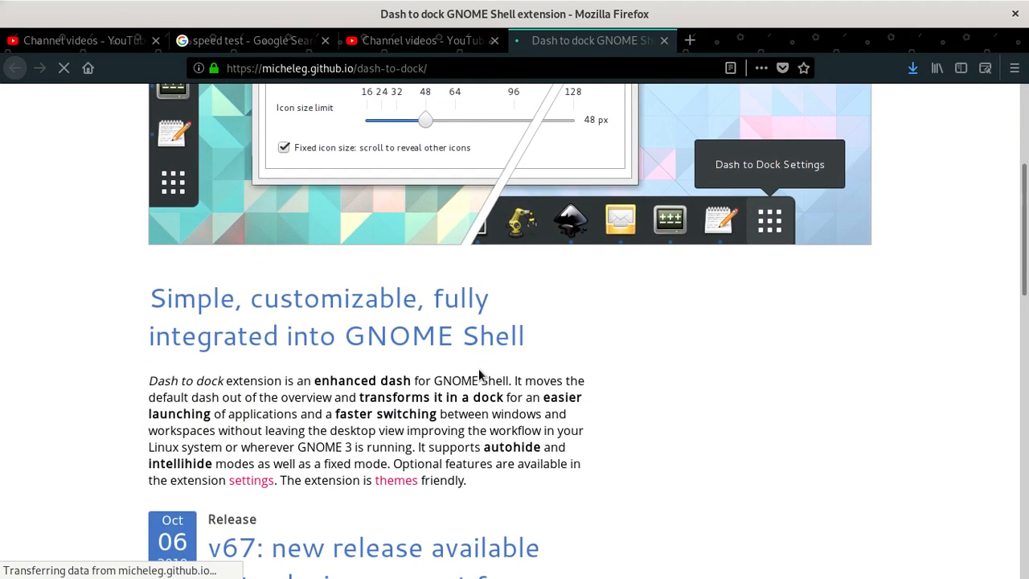
scroll("down", 3)
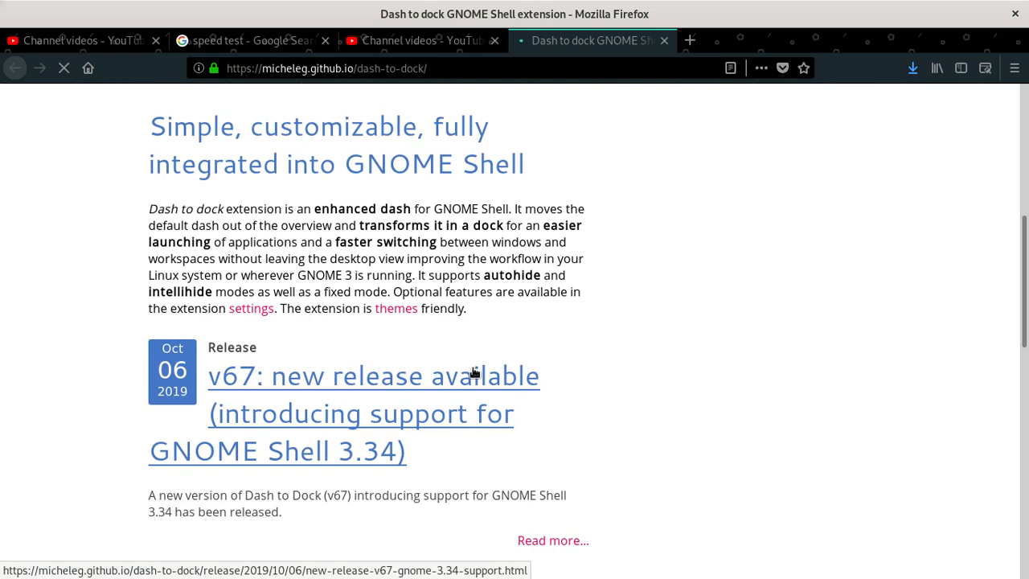
scroll("down", 3)
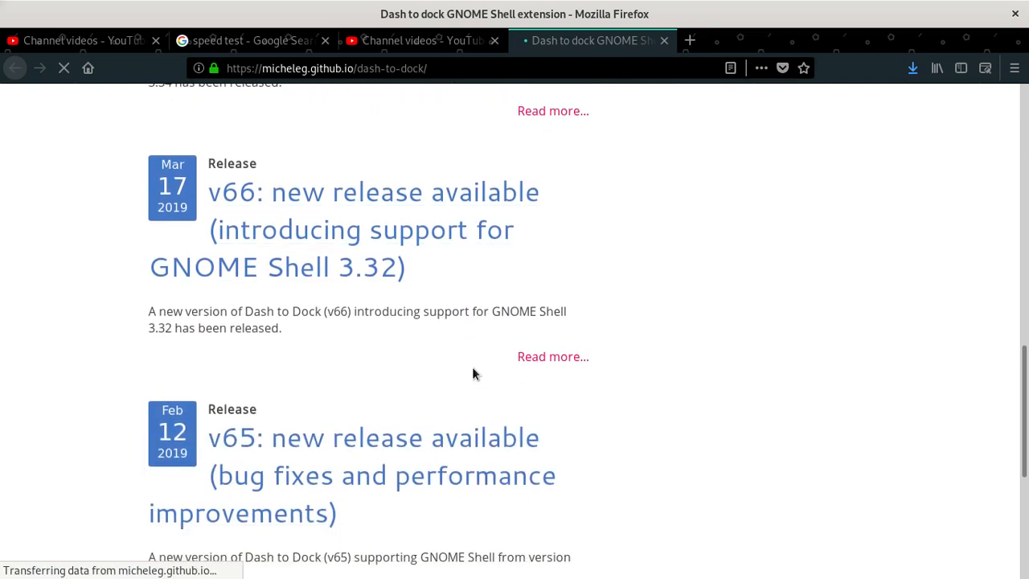
scroll("down", 3)
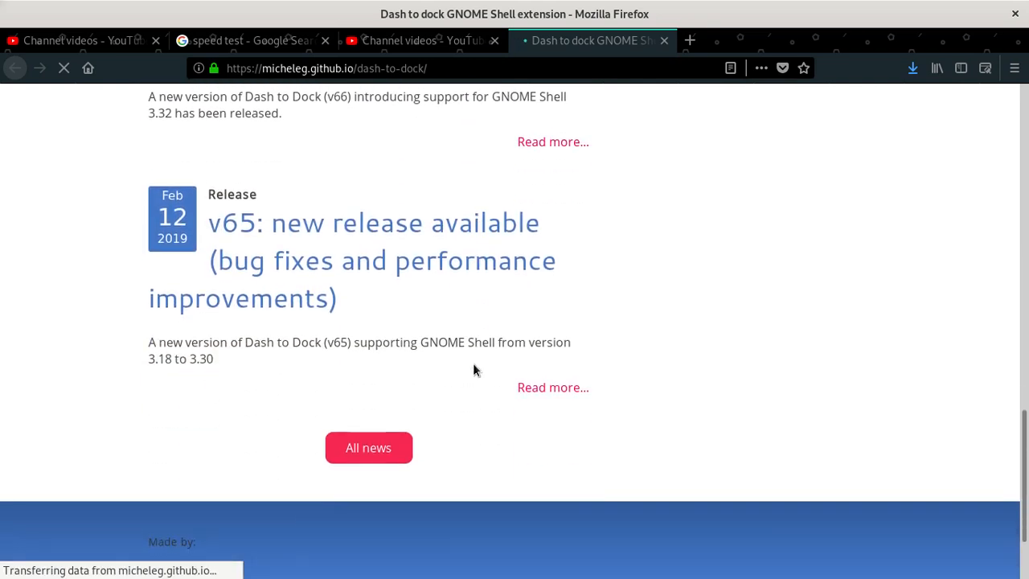
scroll("down", 3)
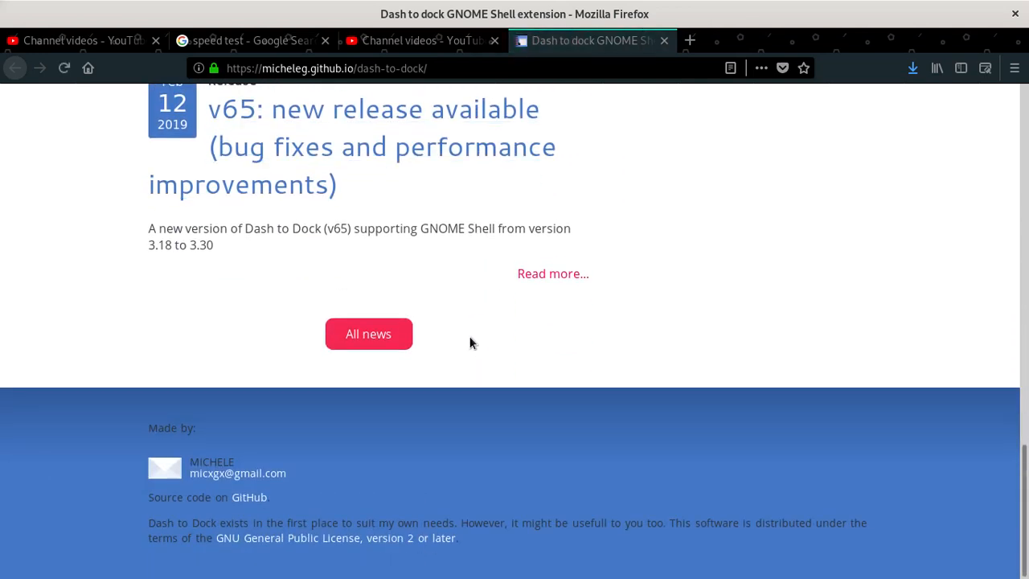
mouse_move(441, 367)
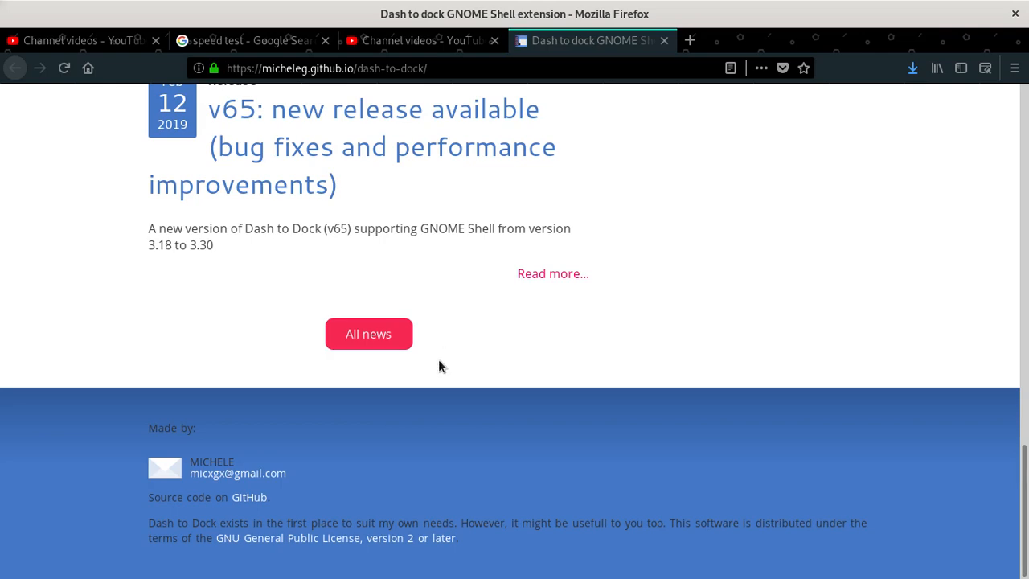